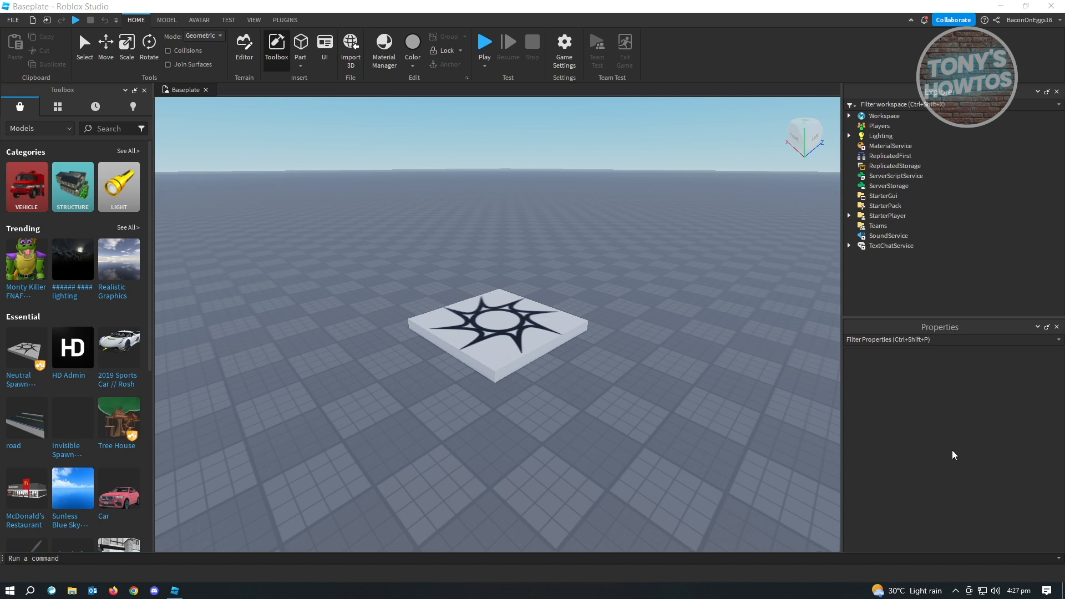
{"action": "mouse_move", "coordinate": [915, 489]}
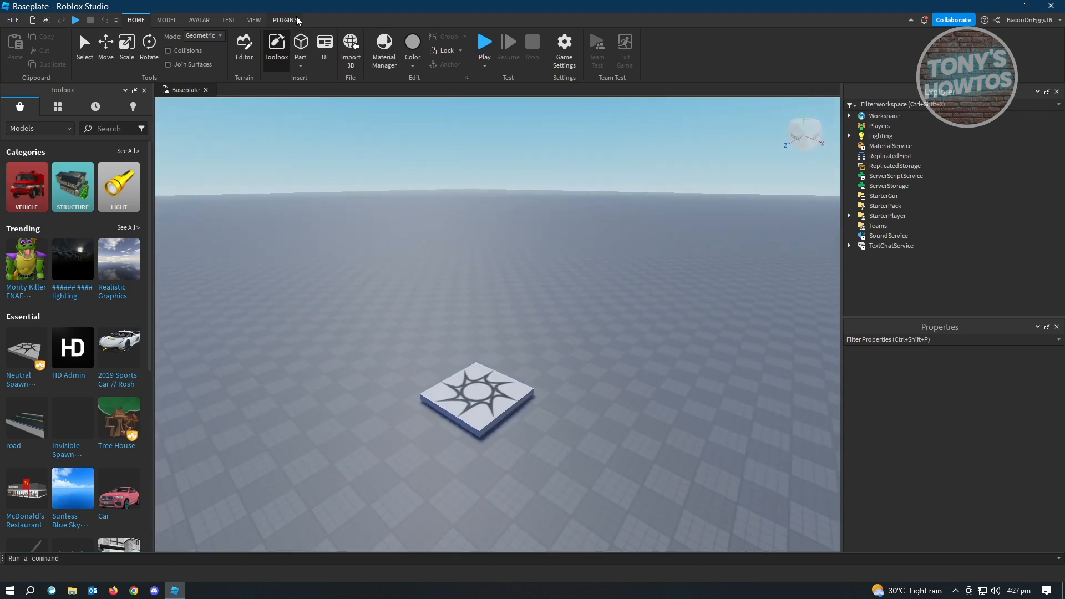
- Review the installed plugins list under Manage Plugins and close it
{"action": "left_click", "coordinate": [285, 20]}
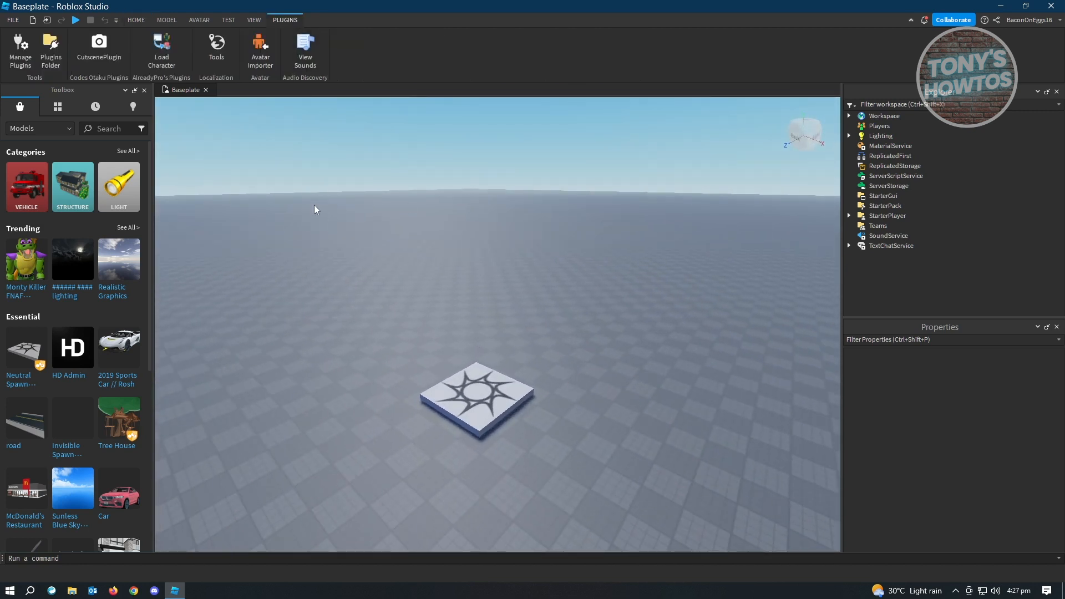
{"action": "mouse_move", "coordinate": [20, 50]}
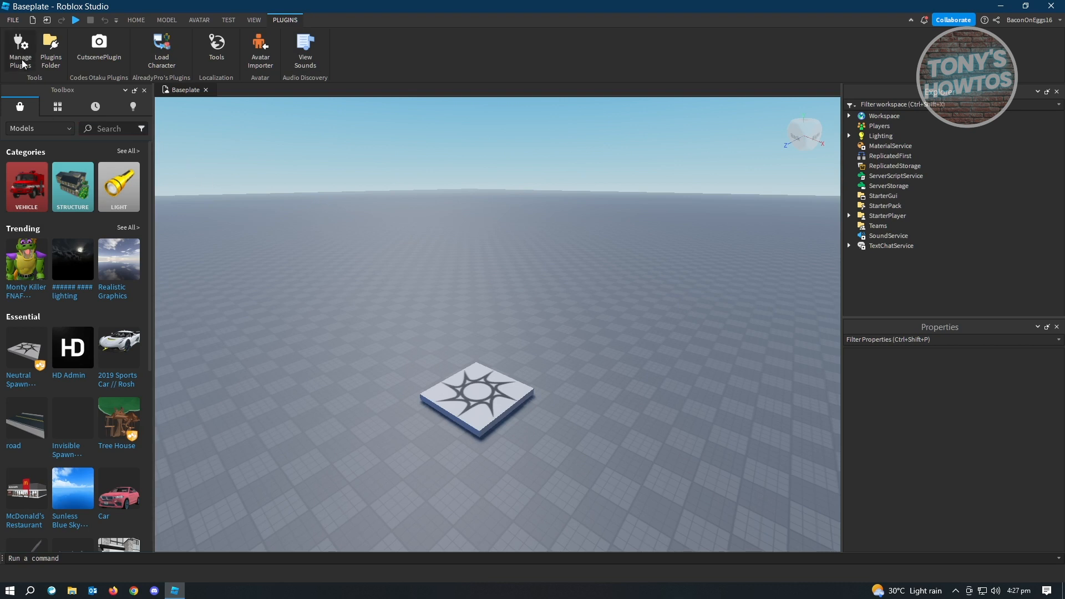
{"action": "left_click", "coordinate": [19, 53]}
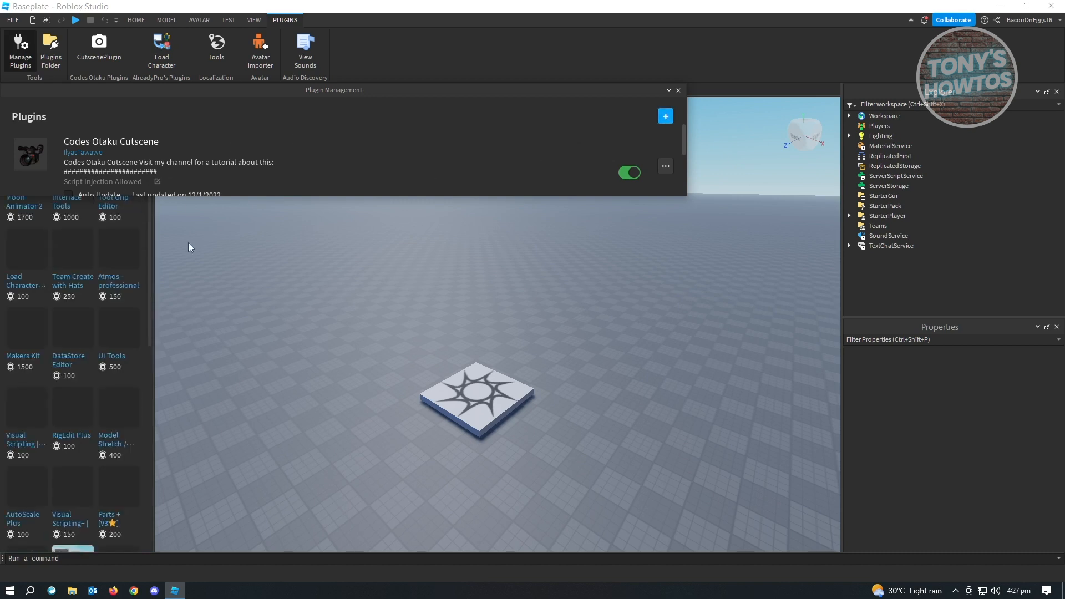
{"action": "left_click", "coordinate": [678, 90]}
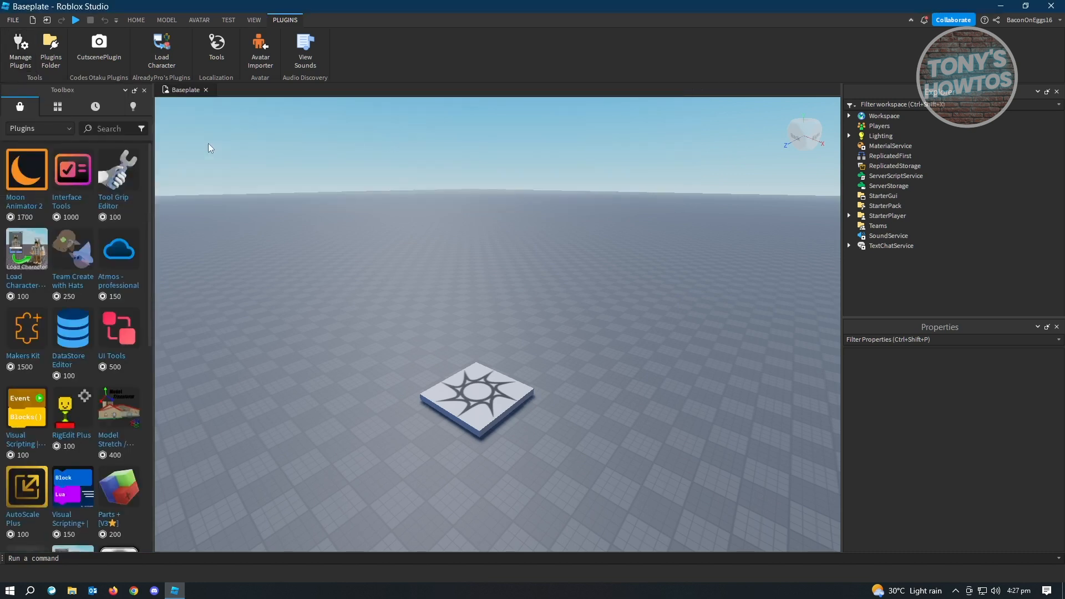
- Search the Toolbox Plugins for 'codes otaku' and view the Codes Otaku Cutscene details
{"action": "type", "text": "c"}
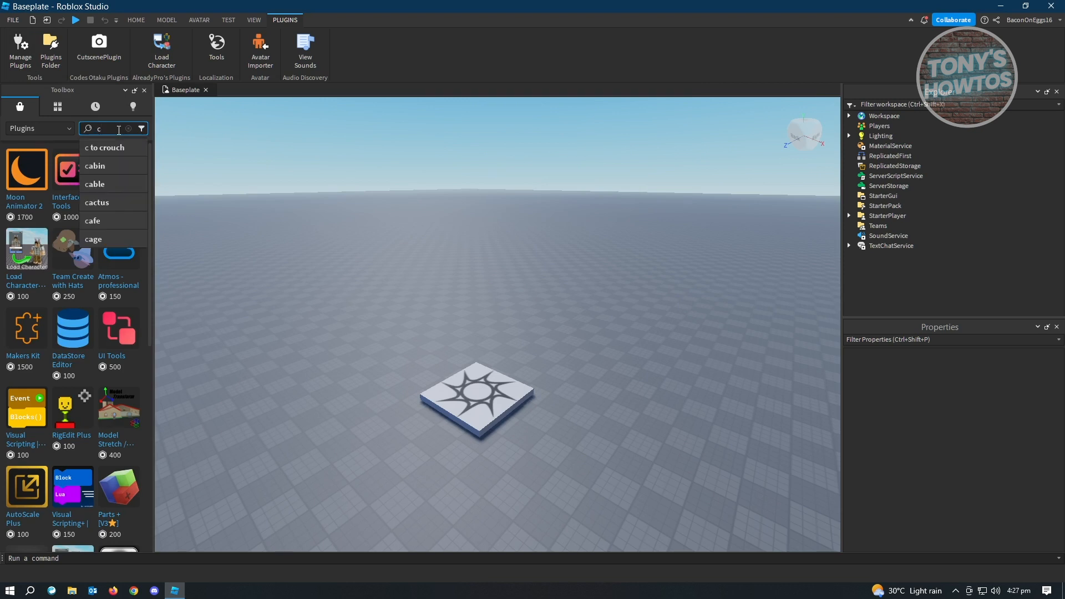
{"action": "type", "text": "ode"}
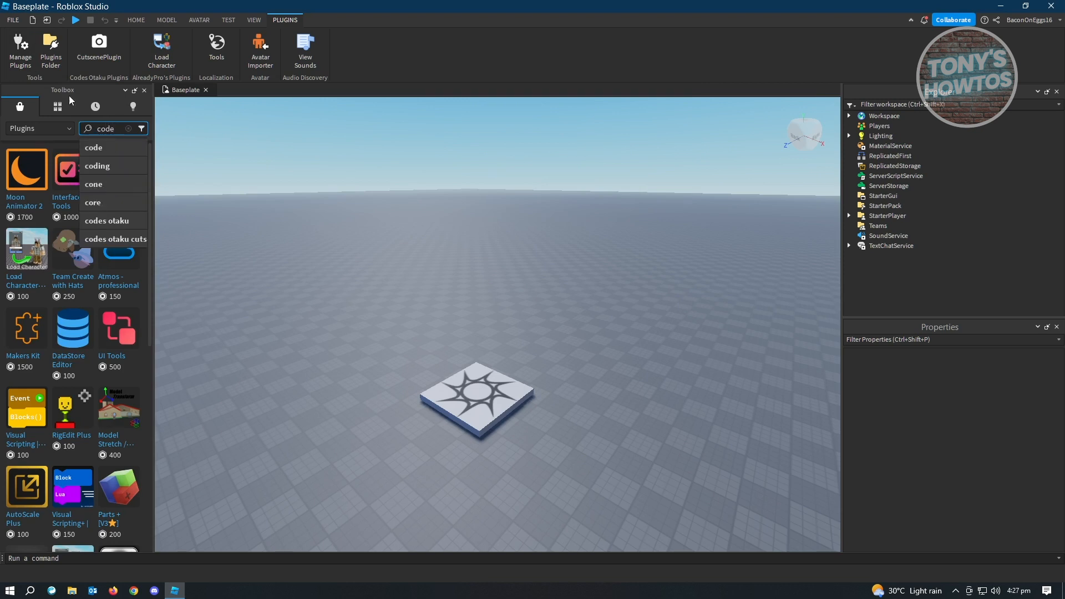
{"action": "left_click", "coordinate": [106, 219]}
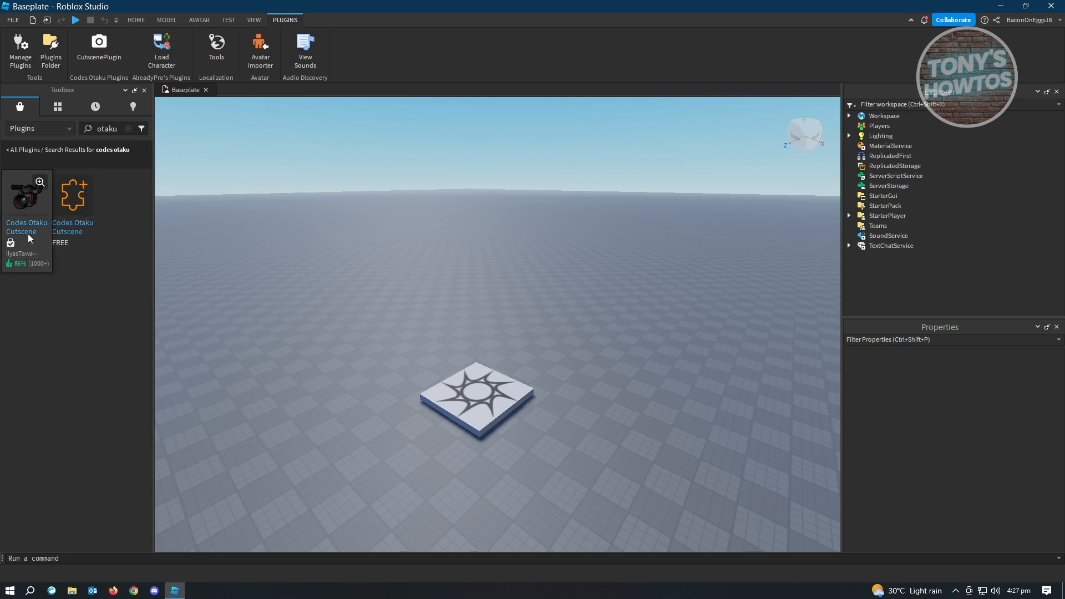
{"action": "left_click", "coordinate": [27, 198]}
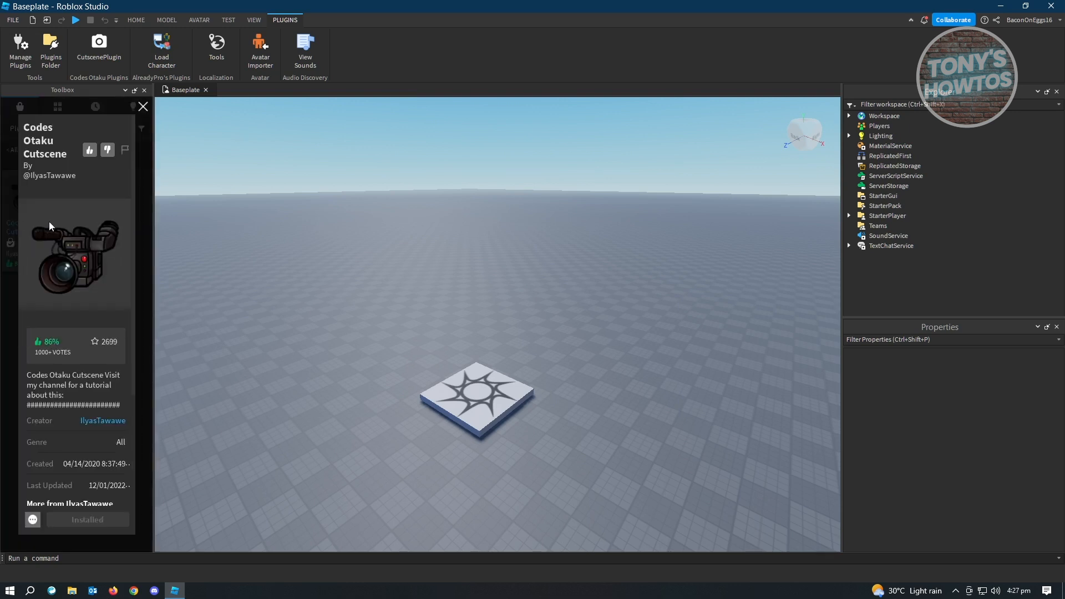
{"action": "scroll", "scroll_direction": "down", "scroll_amount": 3}
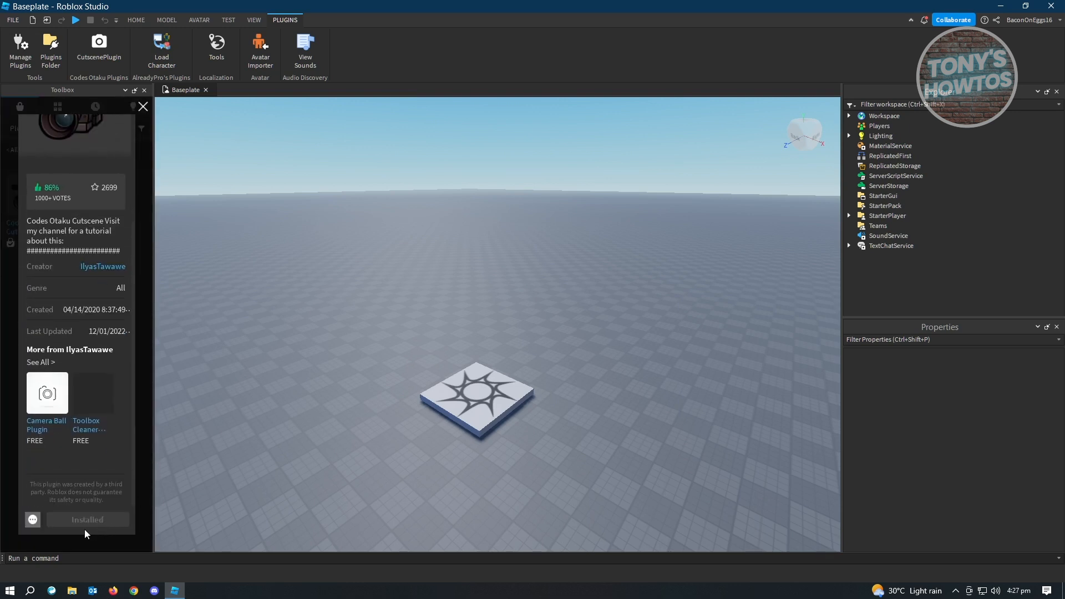
{"action": "mouse_move", "coordinate": [80, 237]}
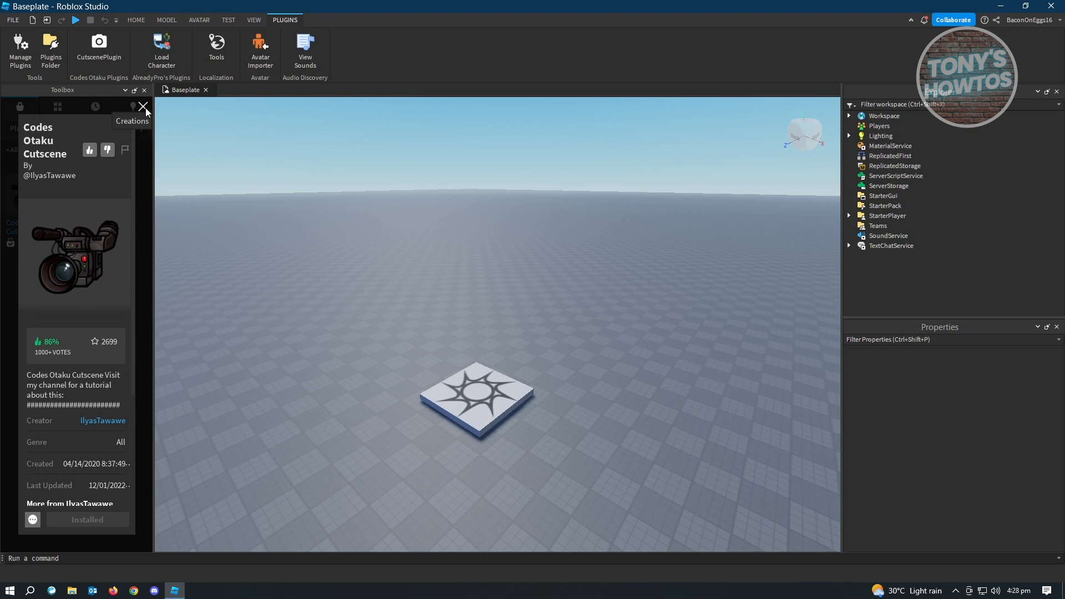
- Launch the CutscenePlugin editor and create a new cutscene named cutscene1
{"action": "left_click", "coordinate": [144, 106]}
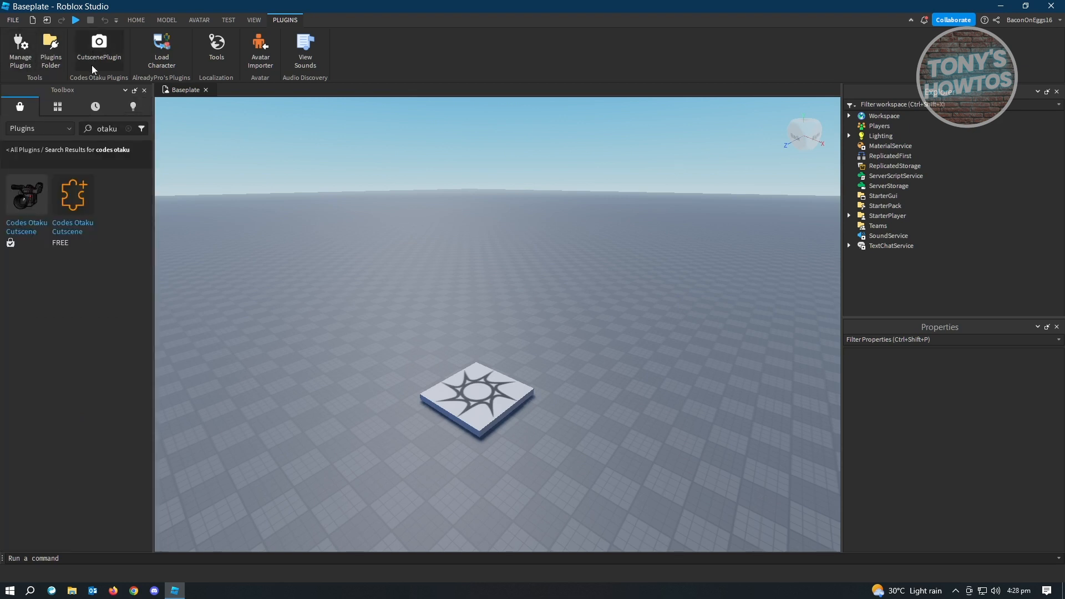
{"action": "mouse_move", "coordinate": [109, 36]}
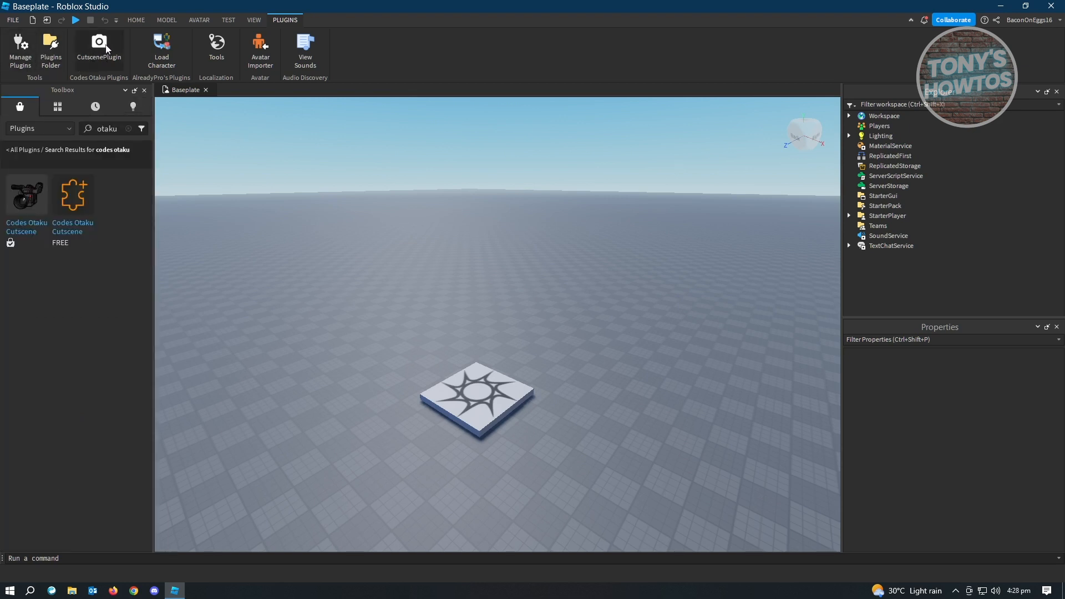
{"action": "left_click", "coordinate": [99, 44]}
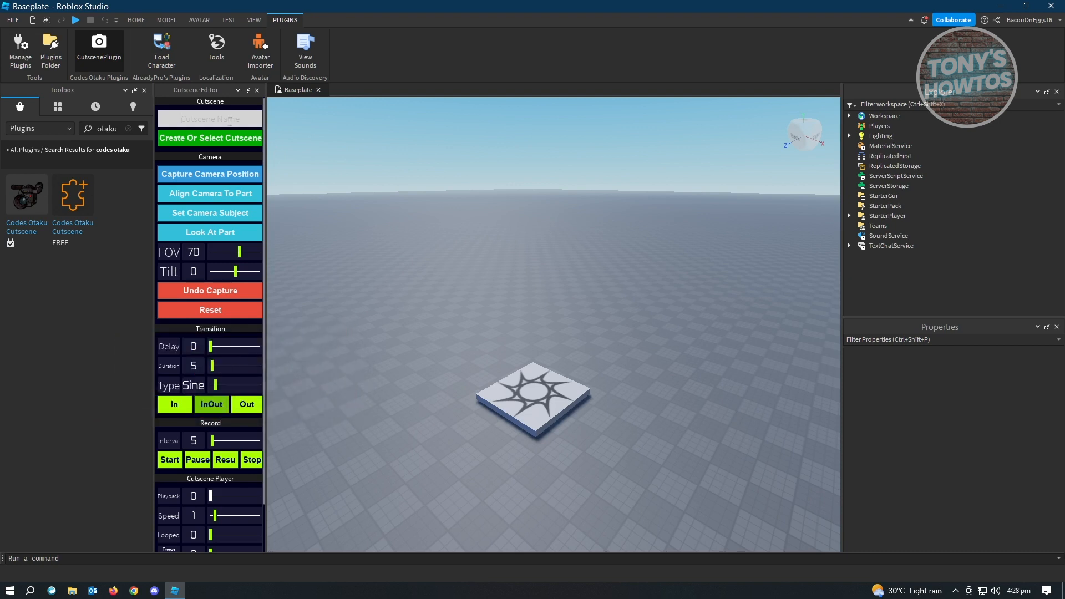
{"action": "type", "text": "cutscene1"}
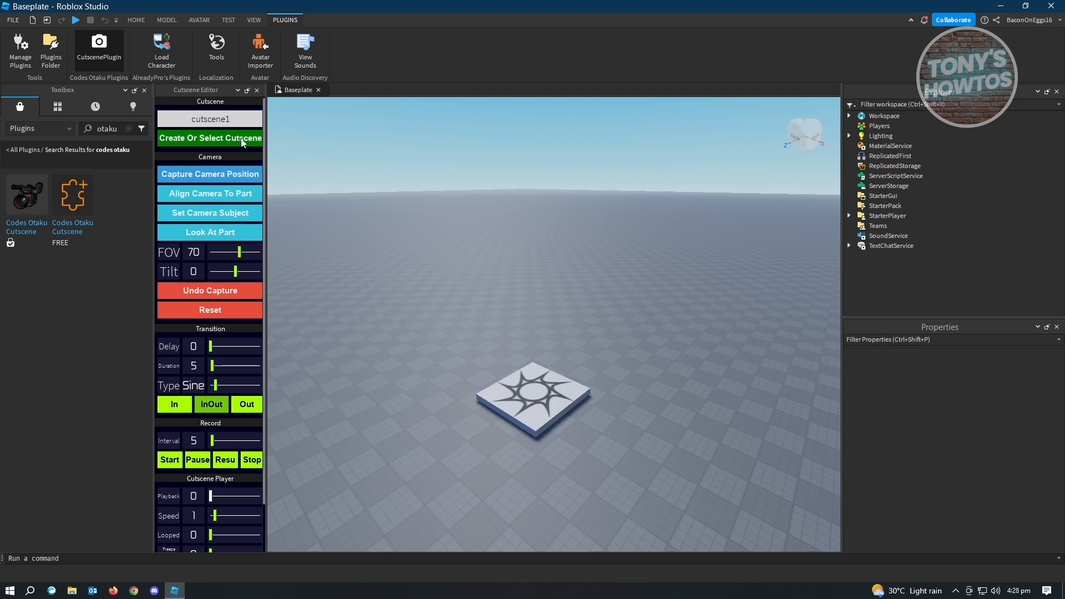
{"action": "left_click", "coordinate": [209, 138]}
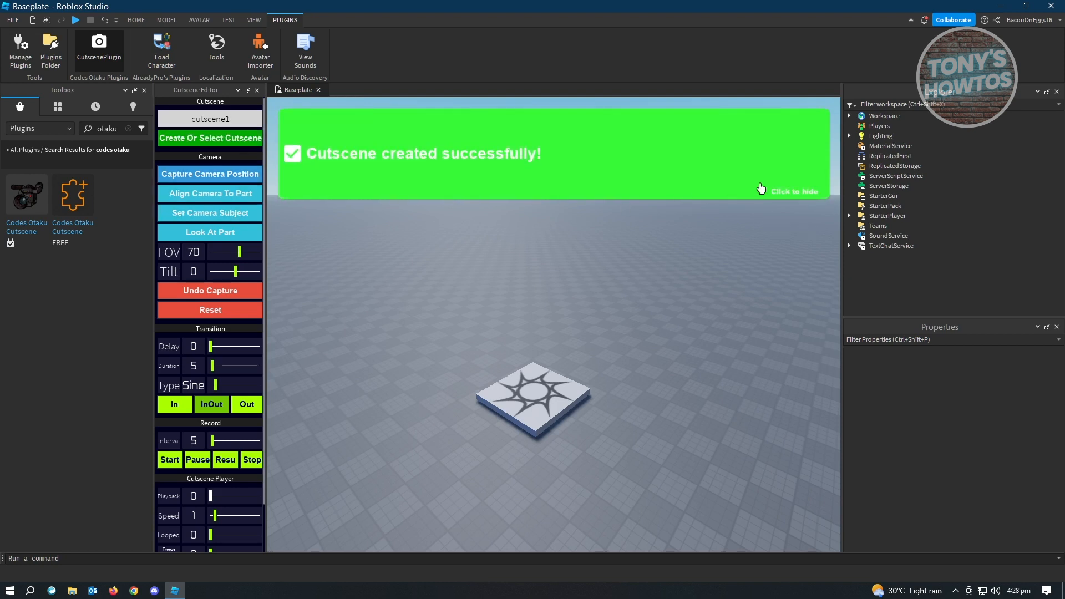
- Dismiss the green cutscene-created success banner
{"action": "left_click", "coordinate": [794, 190]}
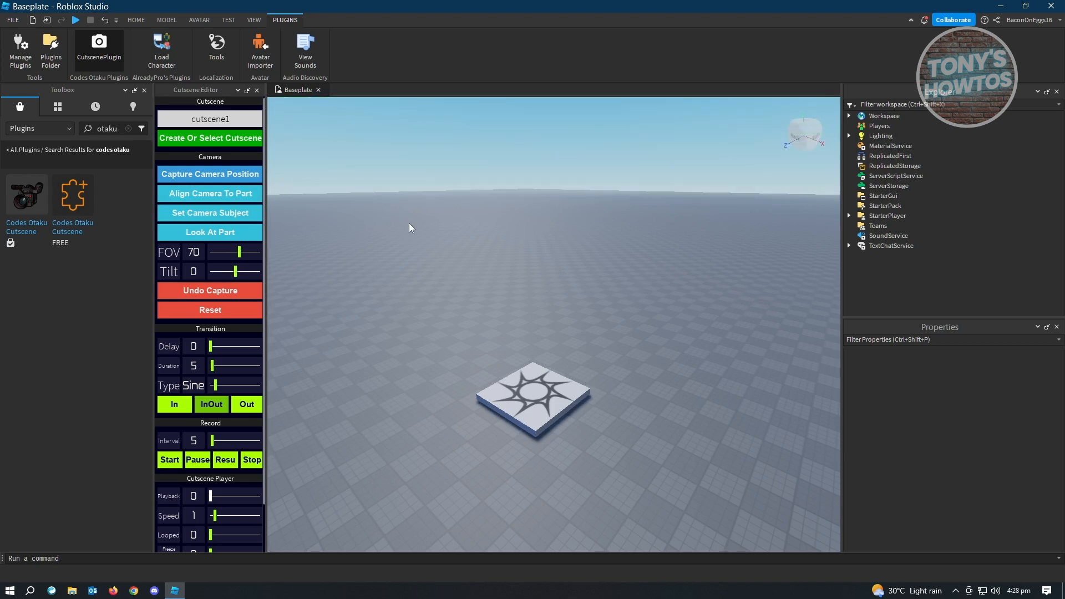
{"action": "mouse_move", "coordinate": [423, 302]}
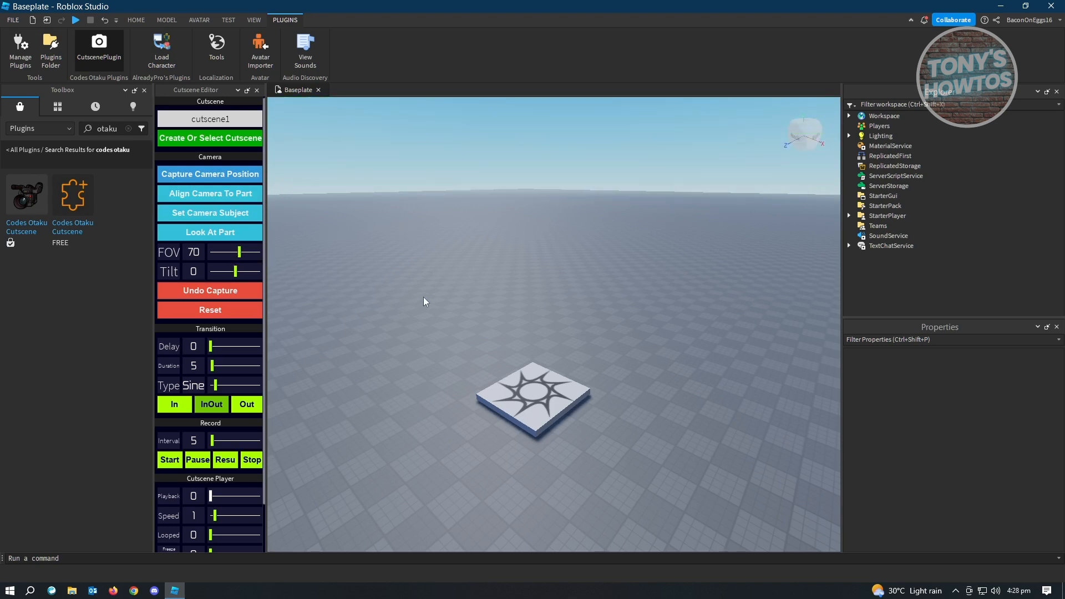
{"action": "mouse_move", "coordinate": [422, 299]}
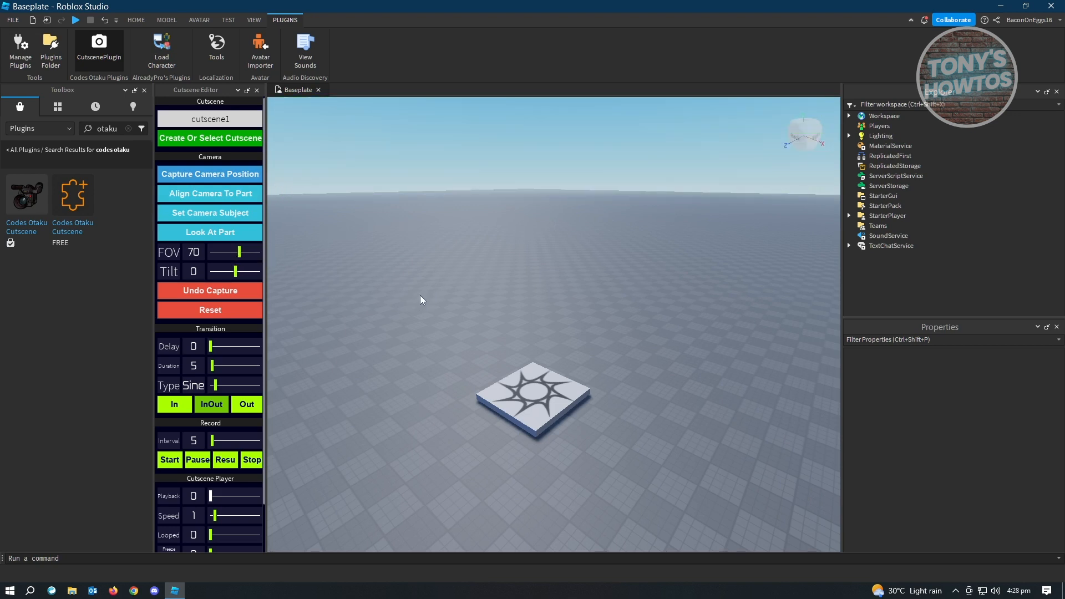
{"action": "mouse_move", "coordinate": [306, 235]}
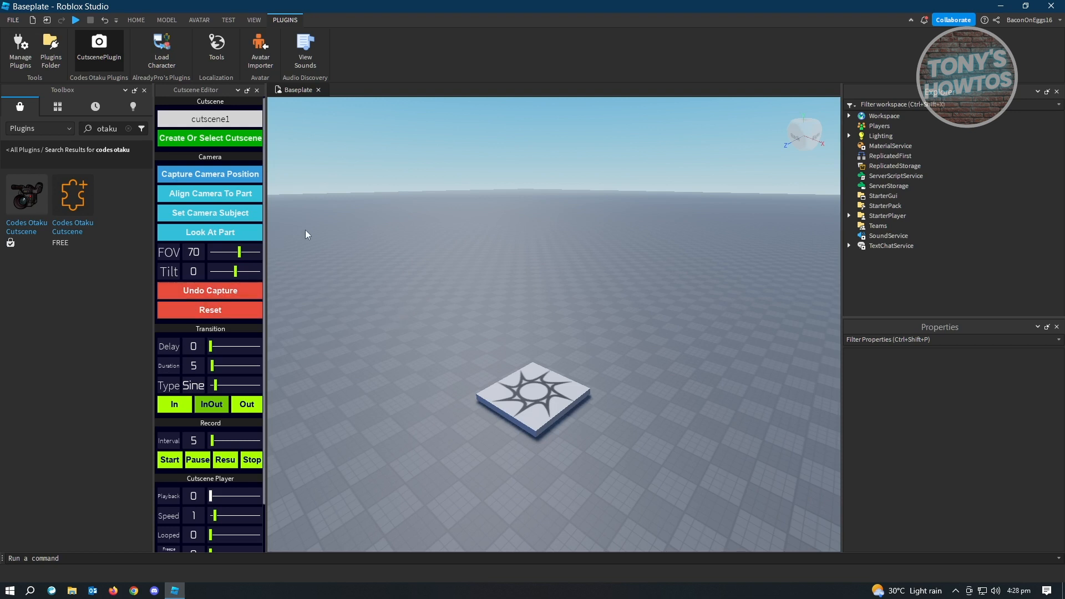
{"action": "mouse_move", "coordinate": [217, 184]}
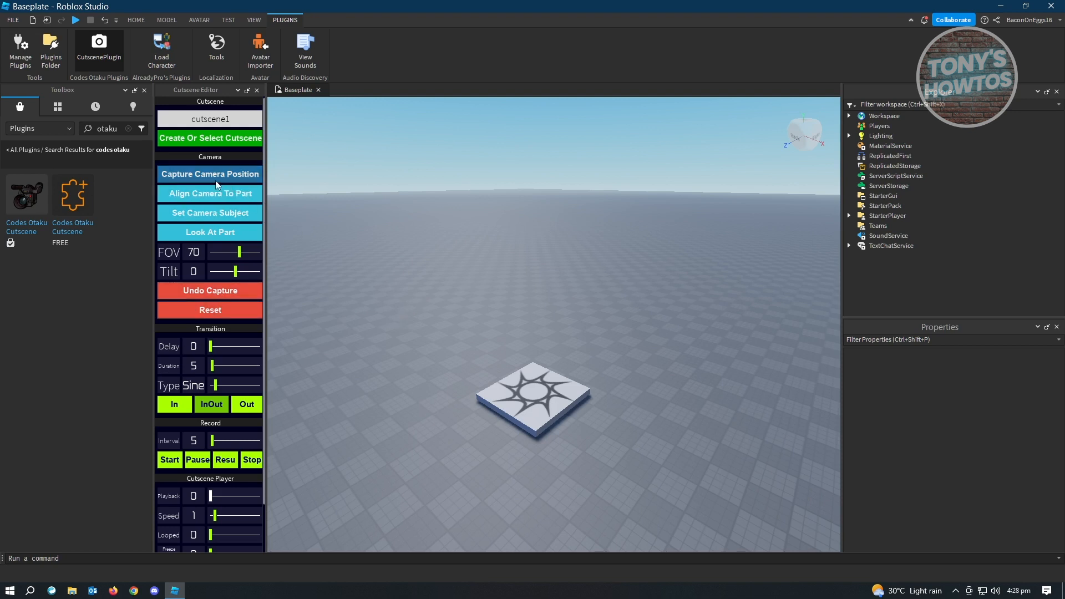
{"action": "mouse_move", "coordinate": [505, 421]}
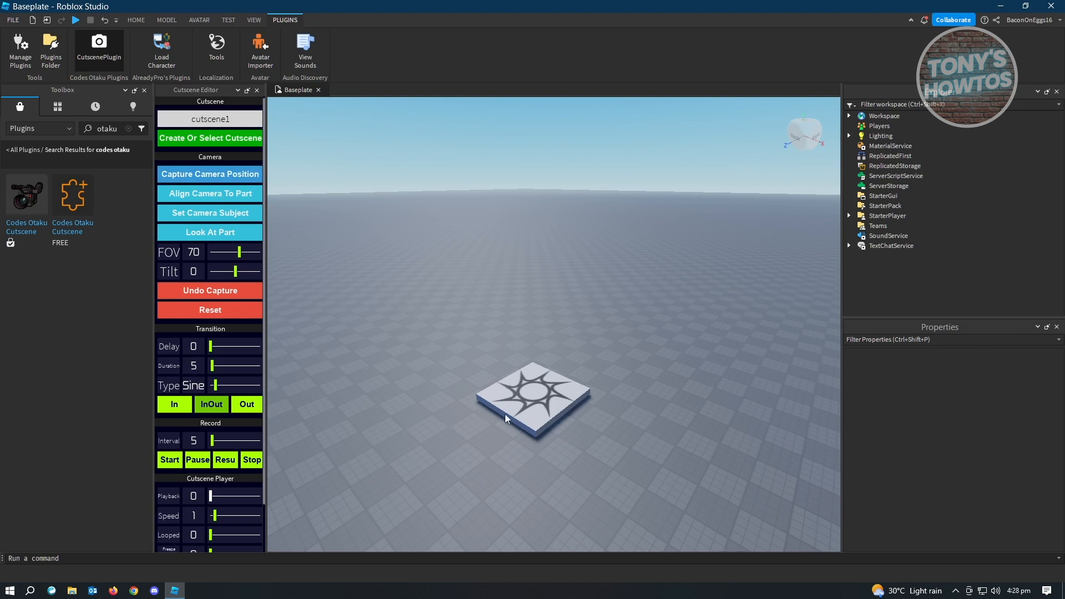
{"action": "mouse_move", "coordinate": [481, 517]}
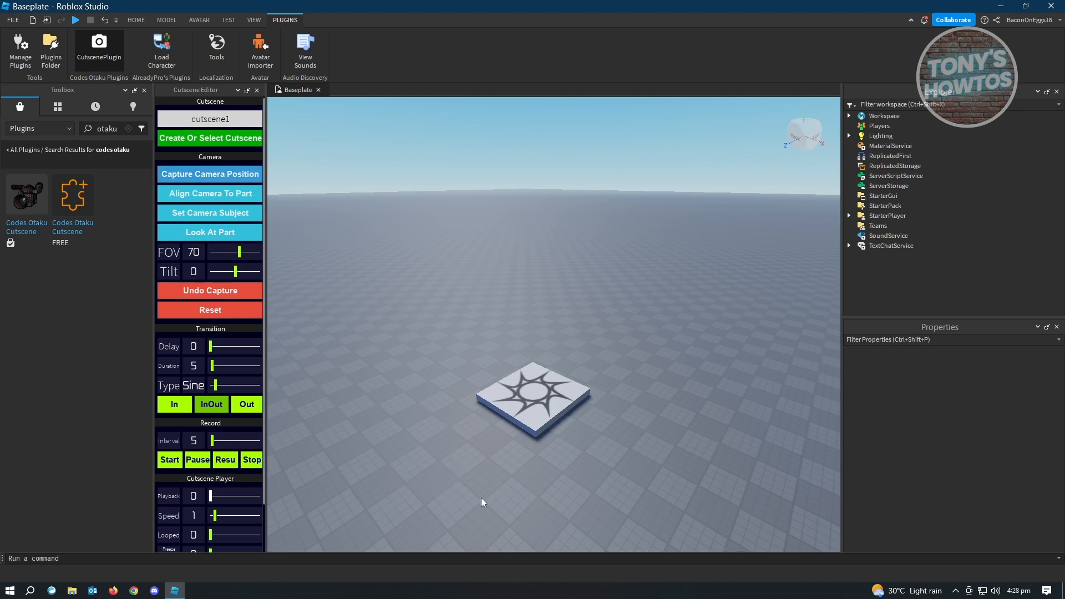
{"action": "mouse_move", "coordinate": [470, 497]}
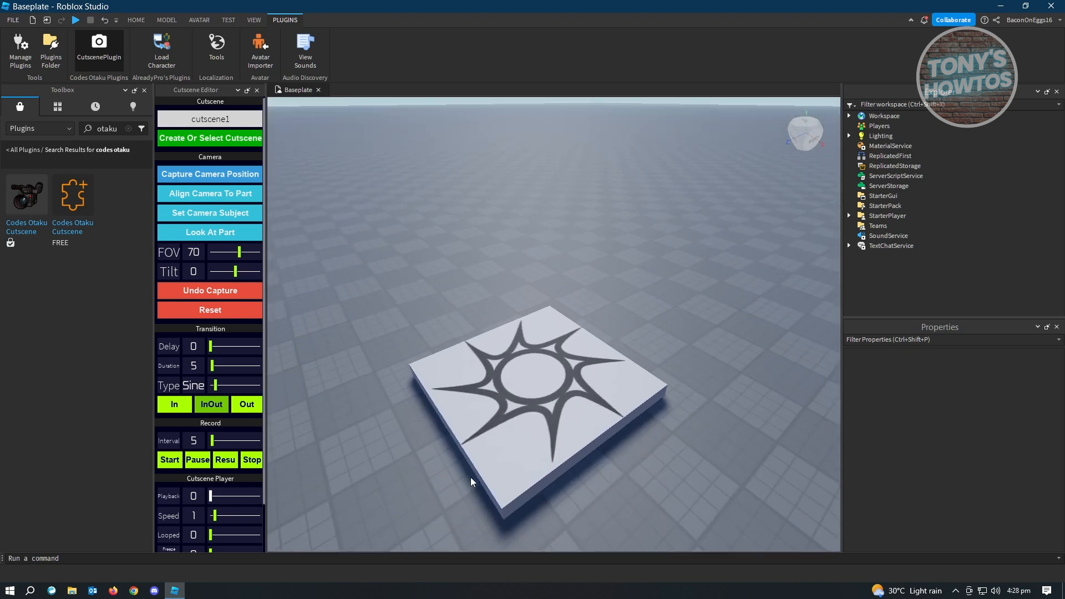
{"action": "mouse_move", "coordinate": [441, 250]}
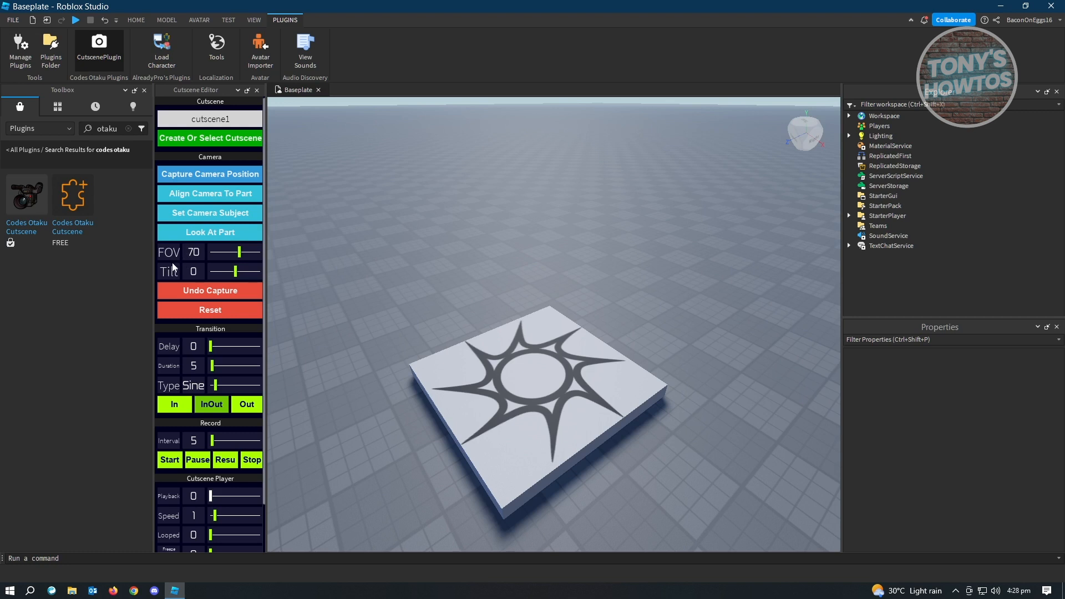
{"action": "mouse_move", "coordinate": [193, 262]}
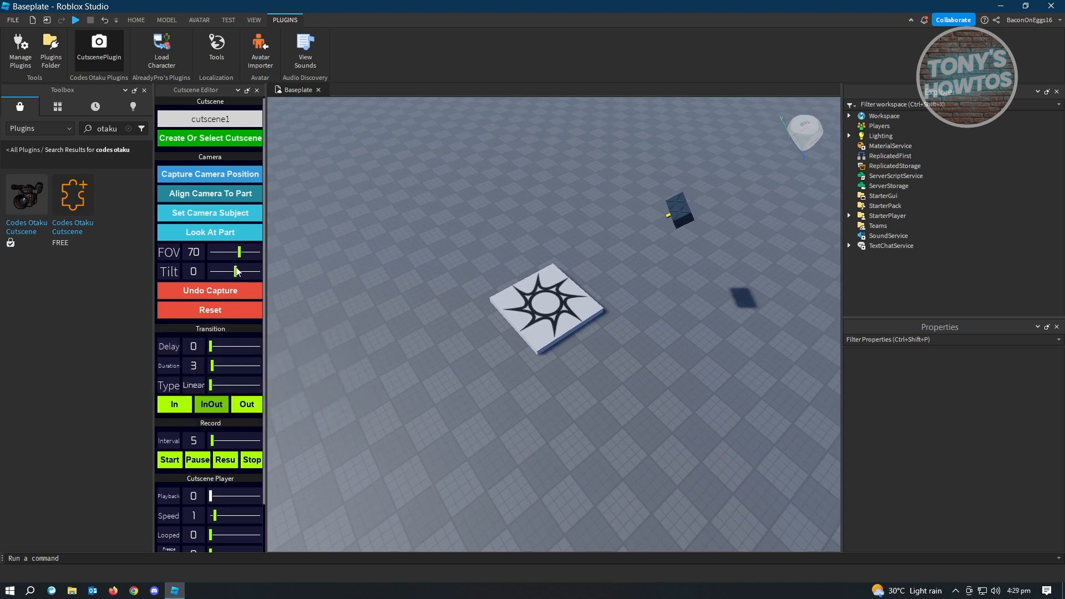
- Raise the camera shot's Tilt slider until it reads 32
{"action": "left_click_drag", "start_coordinate": [234, 271], "coordinate": [244, 270]}
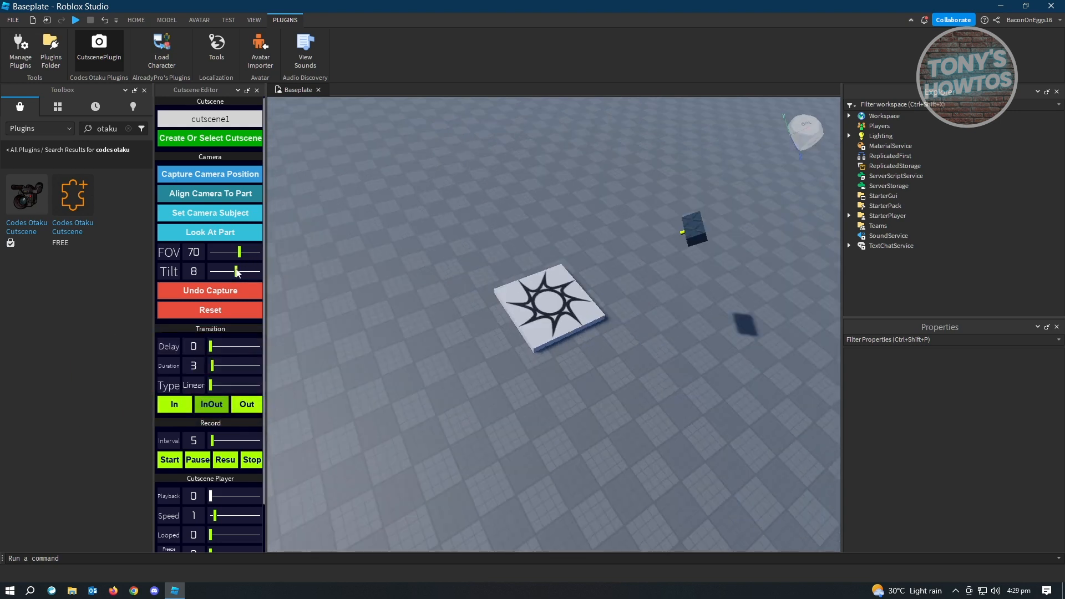
{"action": "left_click_drag", "start_coordinate": [238, 271], "coordinate": [242, 271]}
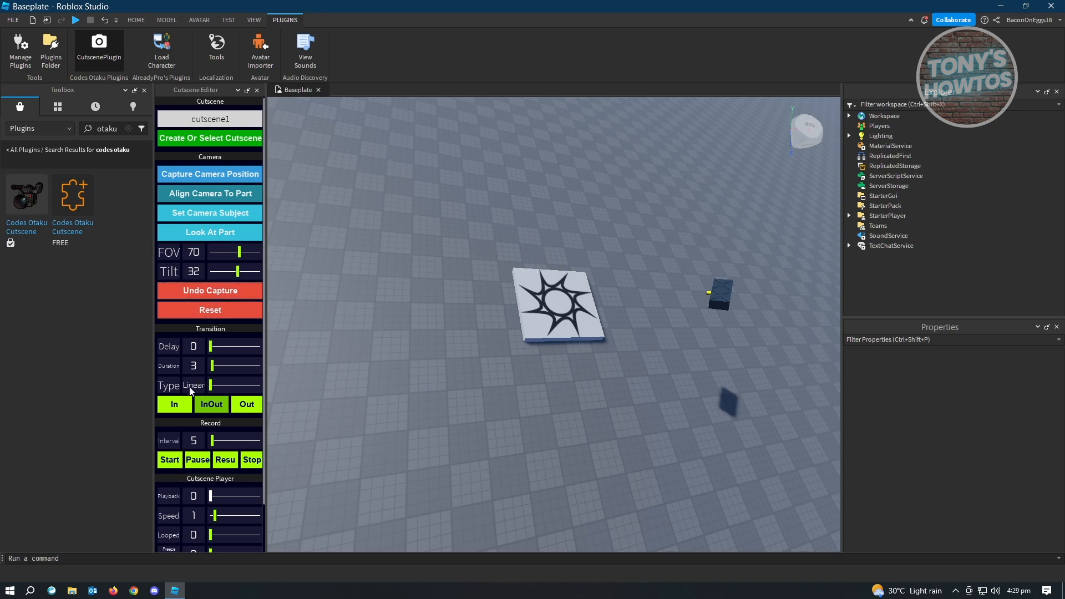
{"action": "mouse_move", "coordinate": [188, 371]}
{"action": "type", "text": "0"}
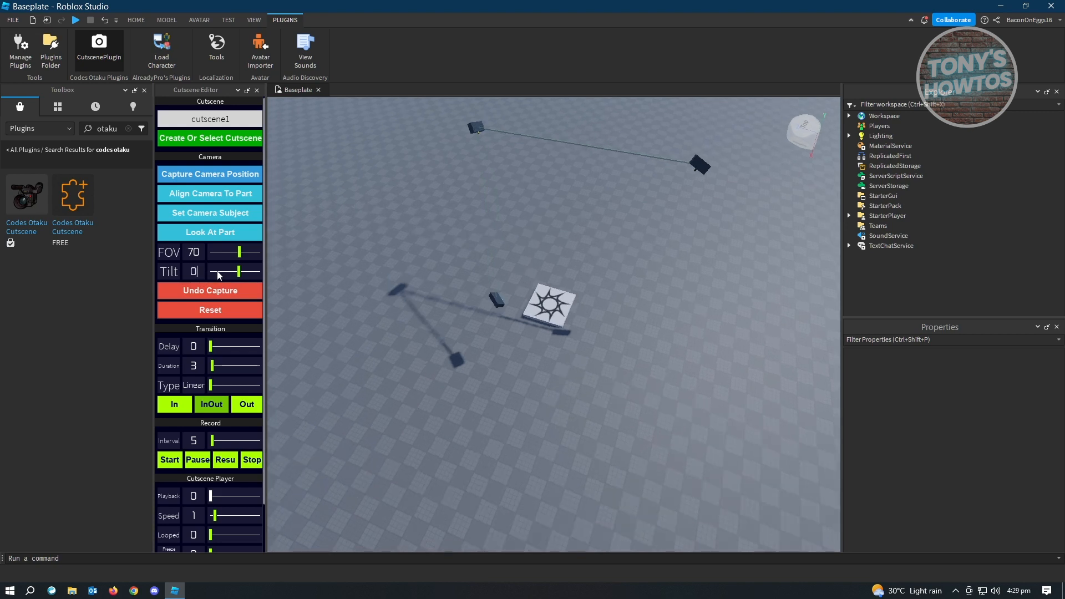
{"action": "mouse_move", "coordinate": [220, 180]}
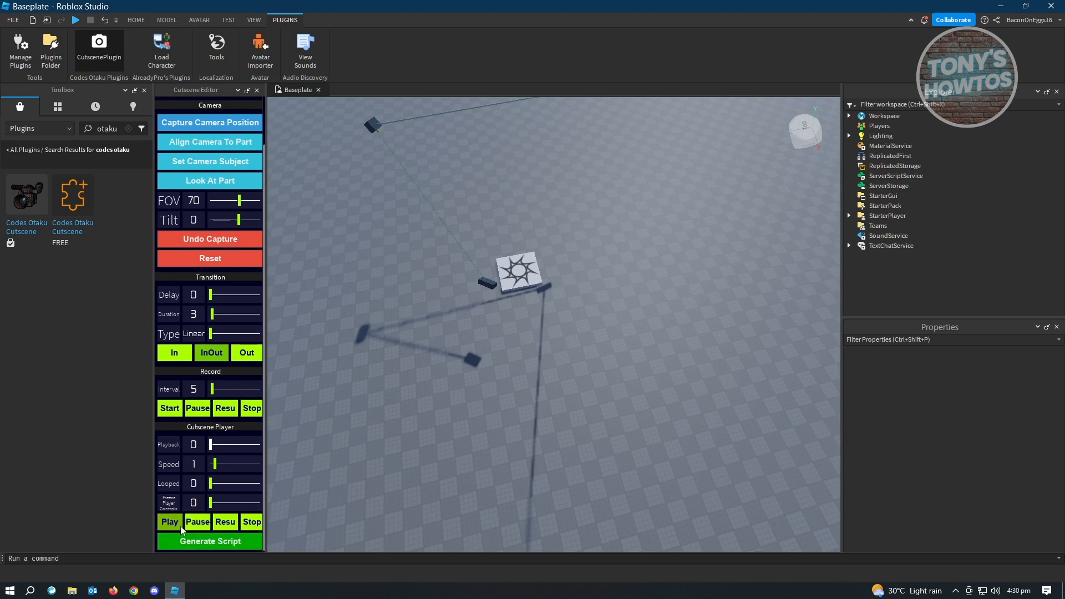
- Play cutscene1 in the Cutscene Player and scrub the Playback slider to a later time
{"action": "left_click", "coordinate": [170, 521]}
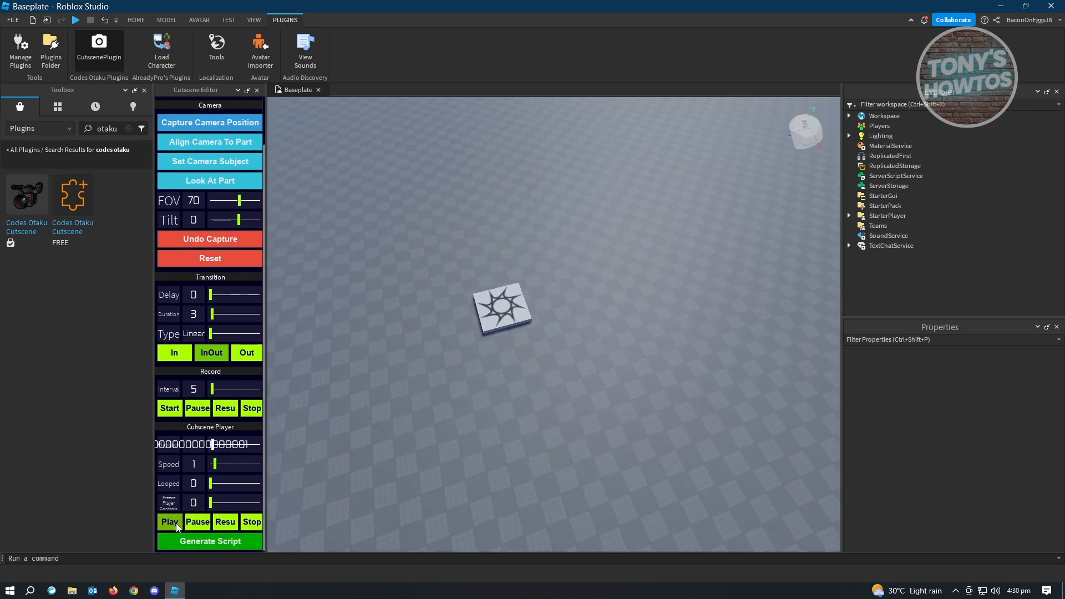
{"action": "left_click", "coordinate": [169, 521]}
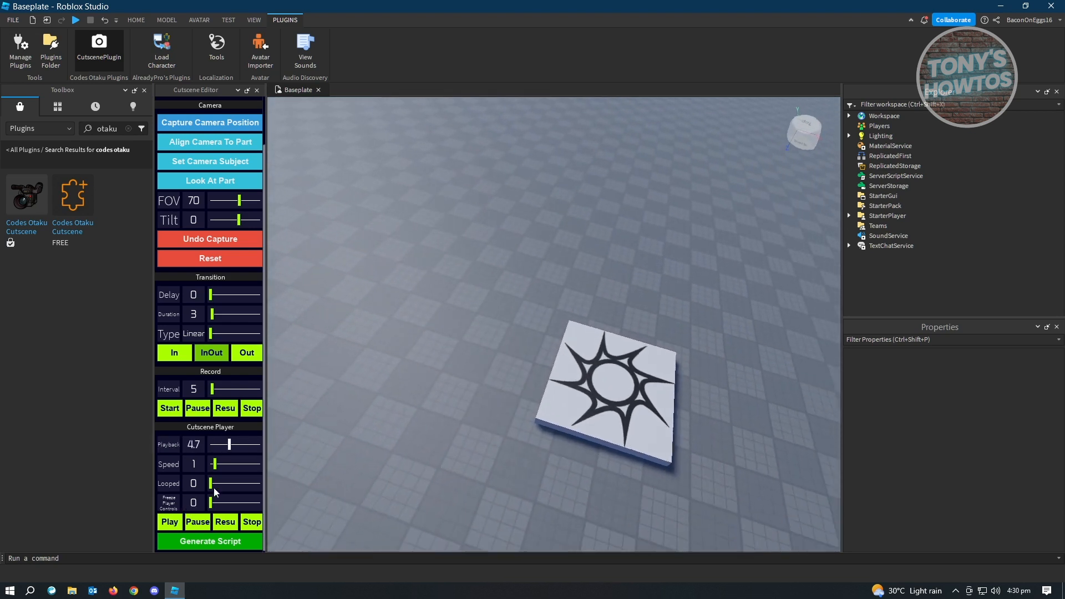
{"action": "left_click_drag", "start_coordinate": [228, 443], "coordinate": [238, 444]}
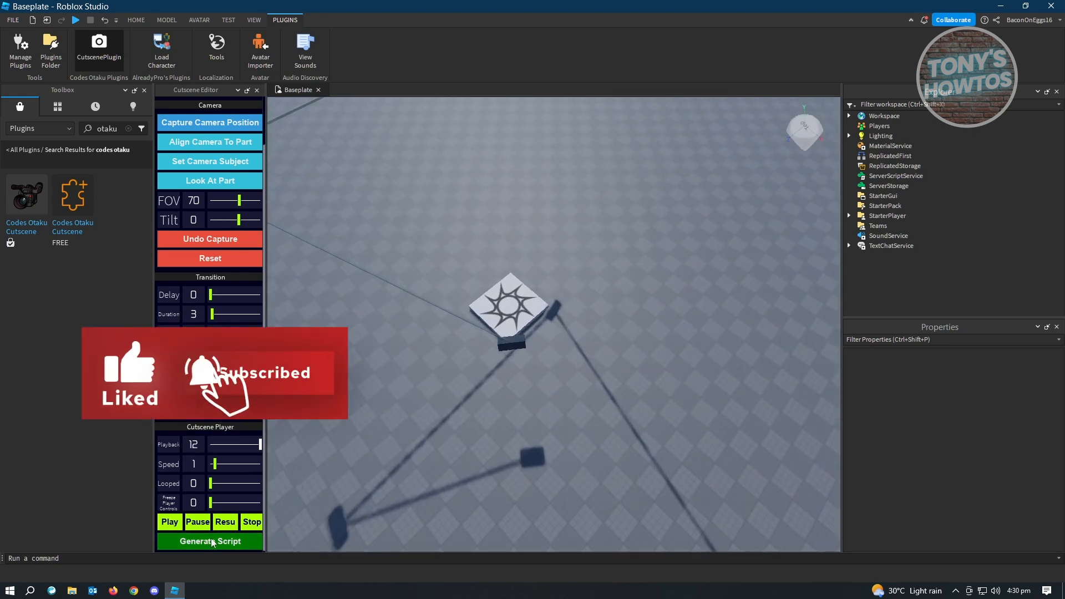
- Generate a local script for cutscene1 and dismiss the script-generated notice
{"action": "left_click", "coordinate": [209, 541]}
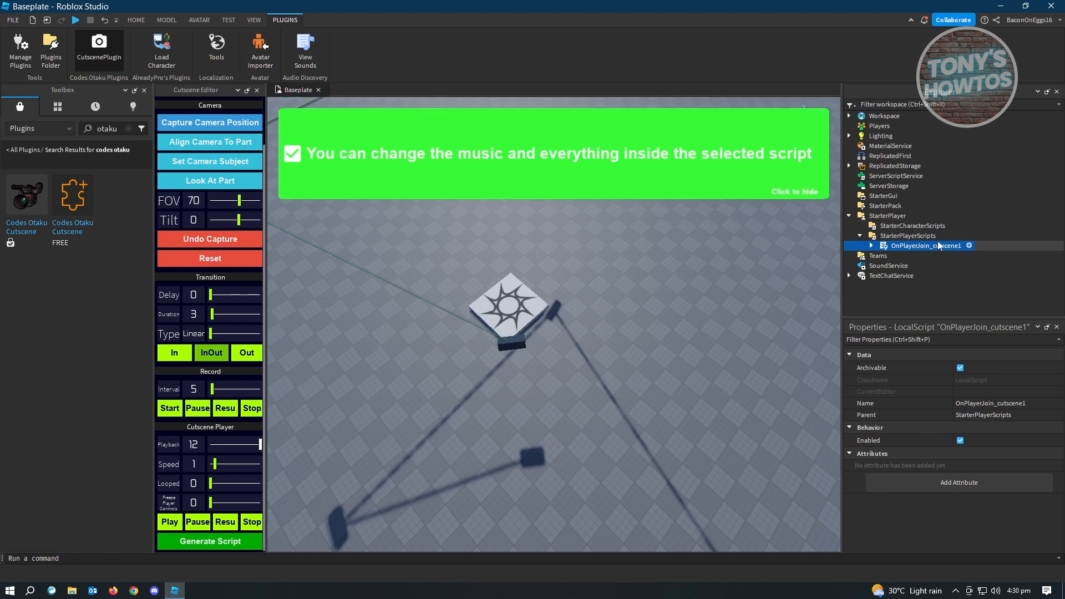
{"action": "left_click", "coordinate": [210, 542]}
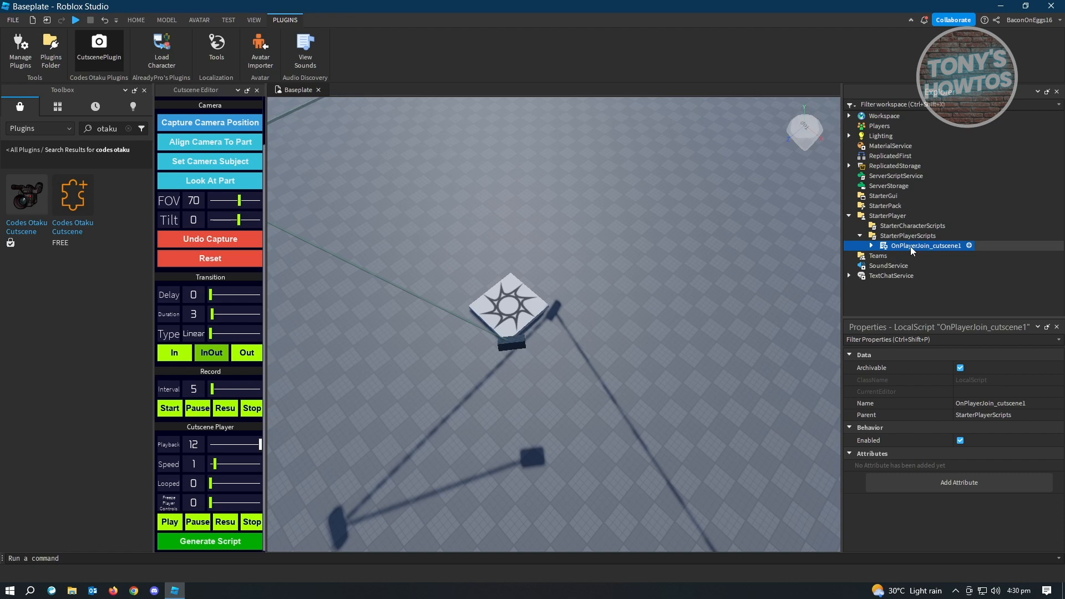
- View the code of OnPlayerJoin_cutscene1 under StarterPlayerScripts in the Explorer
{"action": "double_click", "coordinate": [926, 245]}
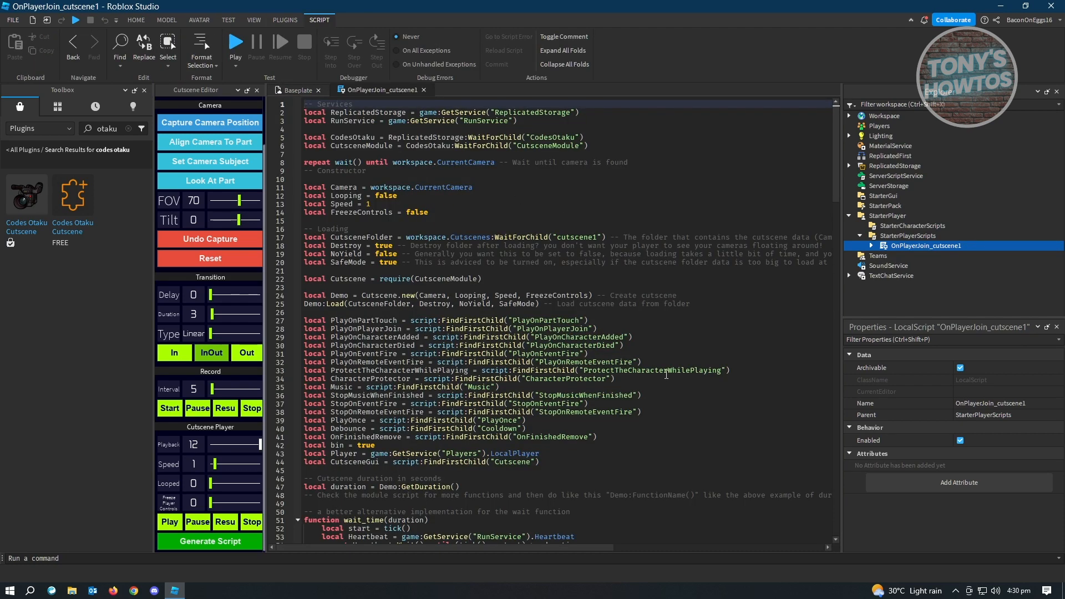
{"action": "scroll", "scroll_direction": "down", "scroll_amount": 3}
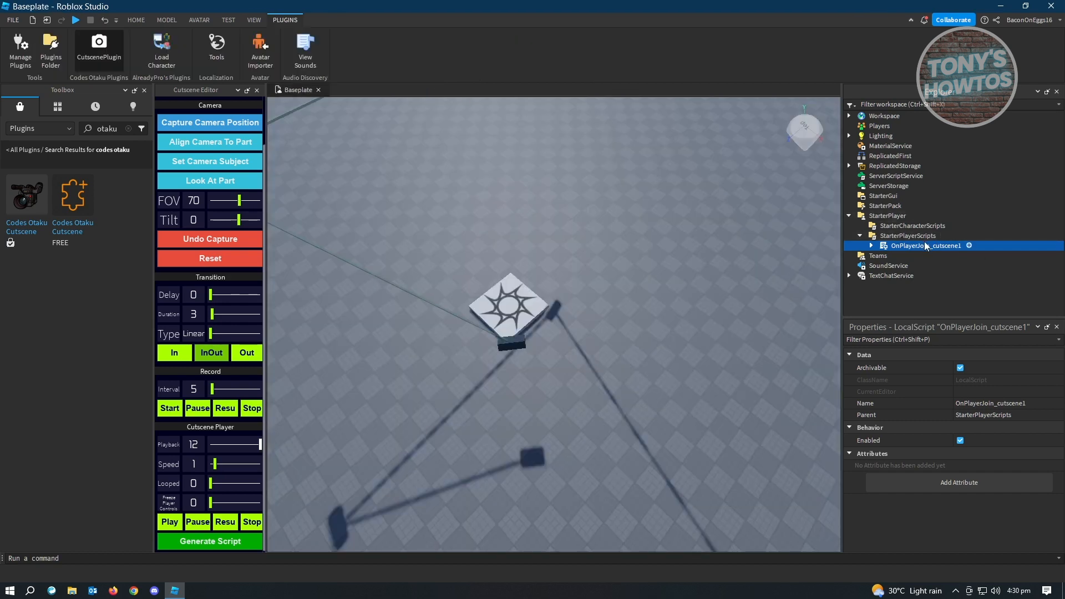
{"action": "mouse_move", "coordinate": [941, 252]}
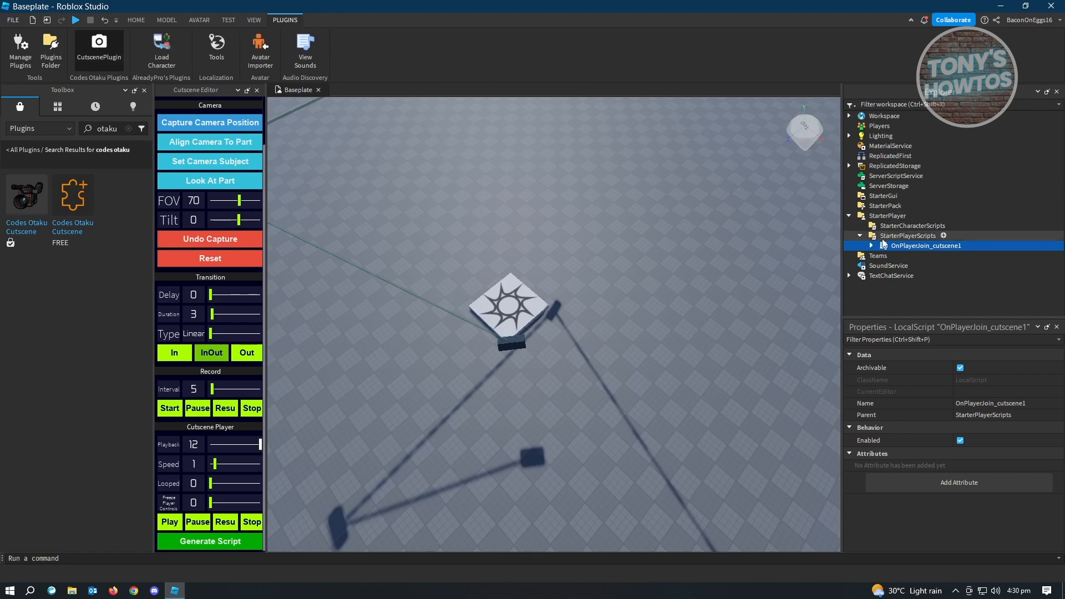
{"action": "double_click", "coordinate": [925, 245]}
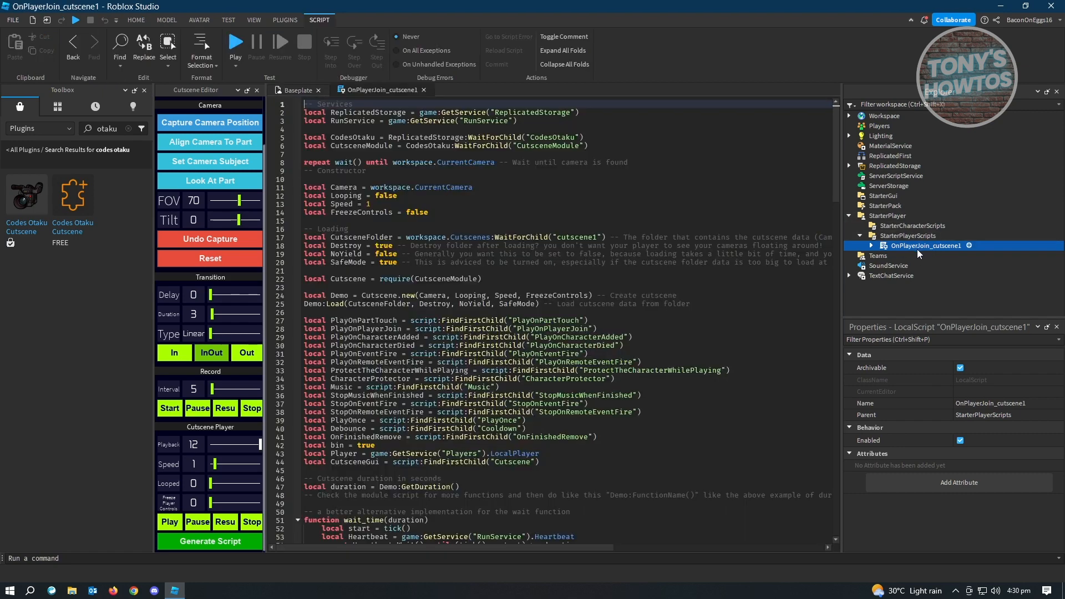
{"action": "mouse_move", "coordinate": [910, 248]}
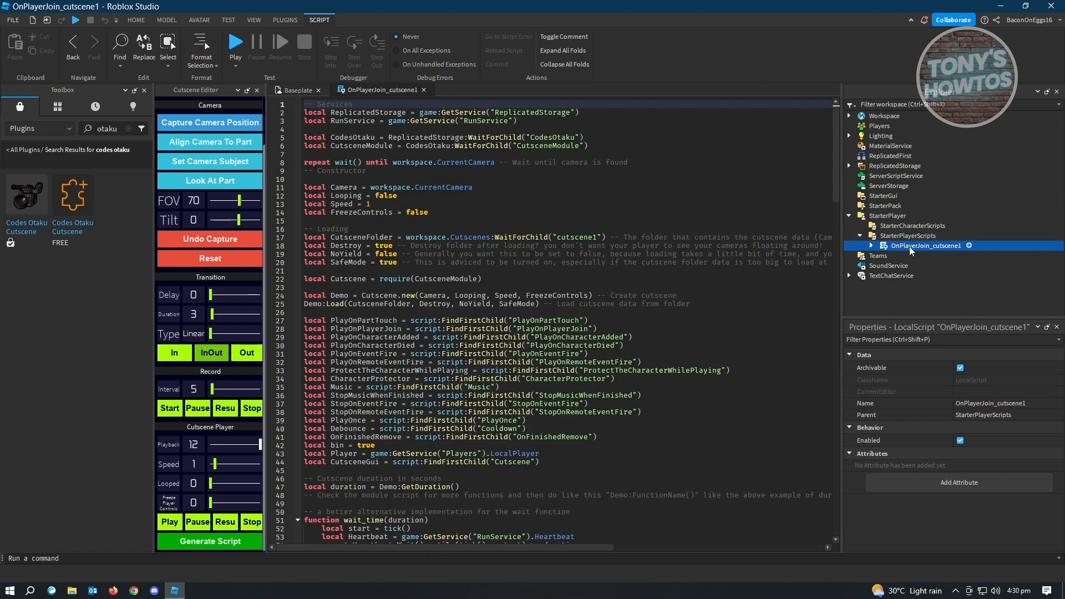
- Rename the generated script in the Explorer to cutscenscript
{"action": "right_click", "coordinate": [925, 246]}
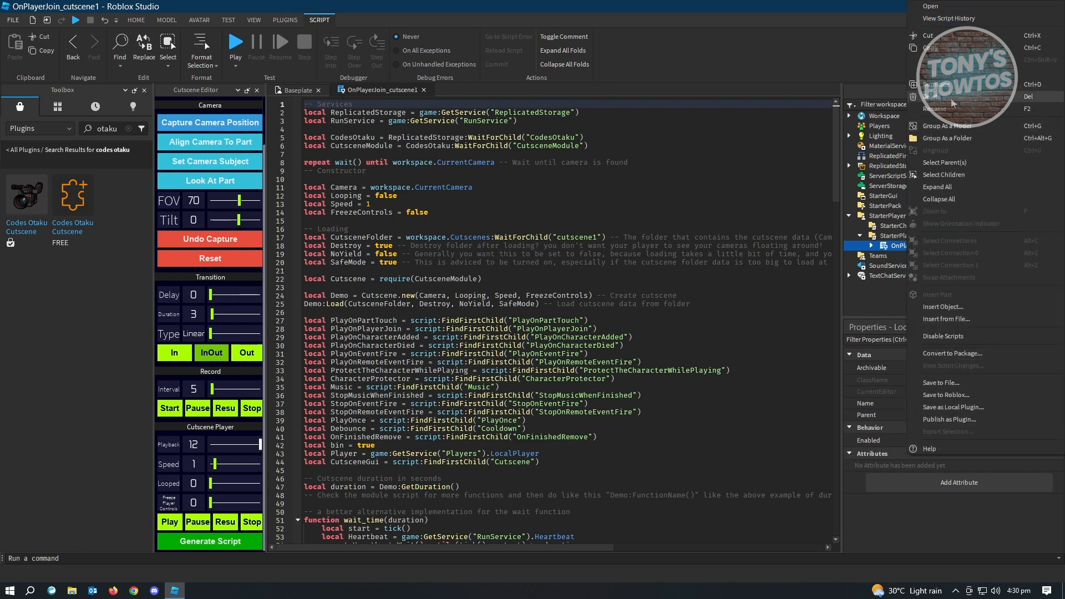
{"action": "left_click", "coordinate": [934, 106]}
{"action": "type", "text": "cutscenscript"}
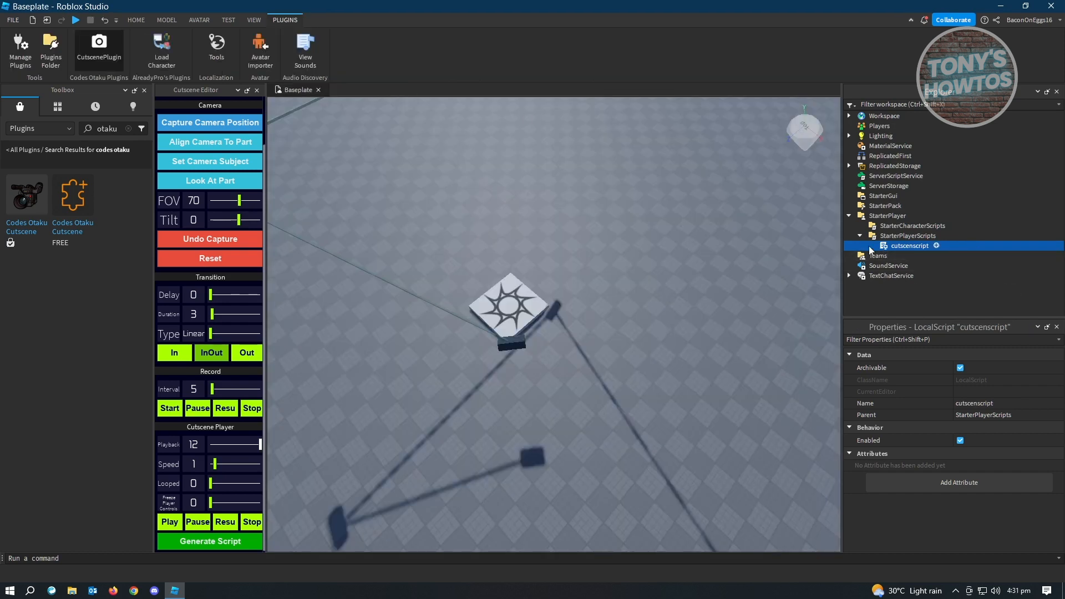
- Expand cutscenscript and inspect the Music sound's sound id
{"action": "left_click", "coordinate": [860, 246]}
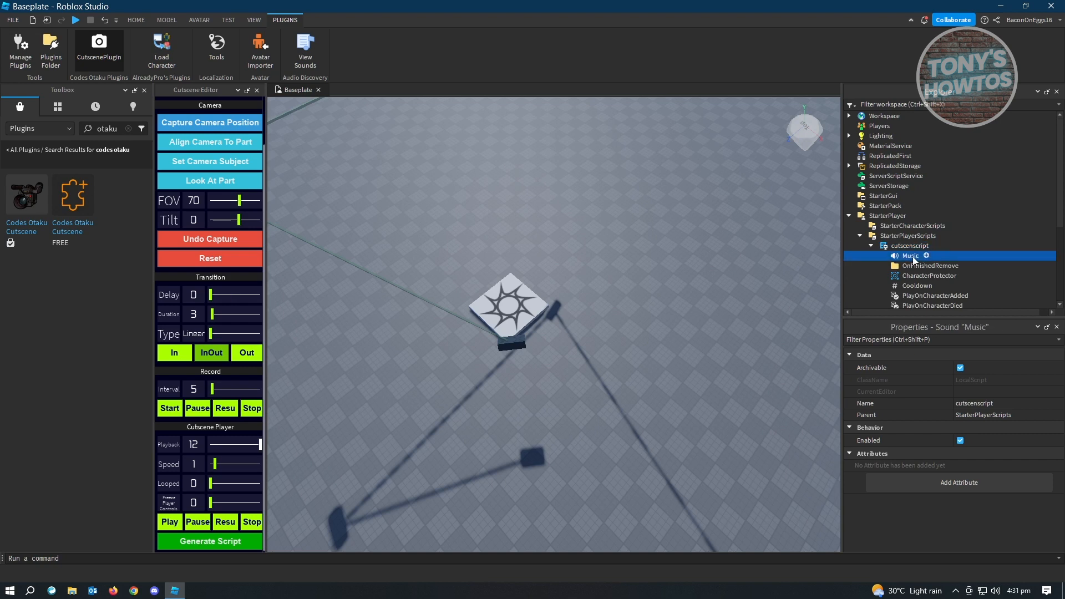
{"action": "left_click", "coordinate": [910, 255]}
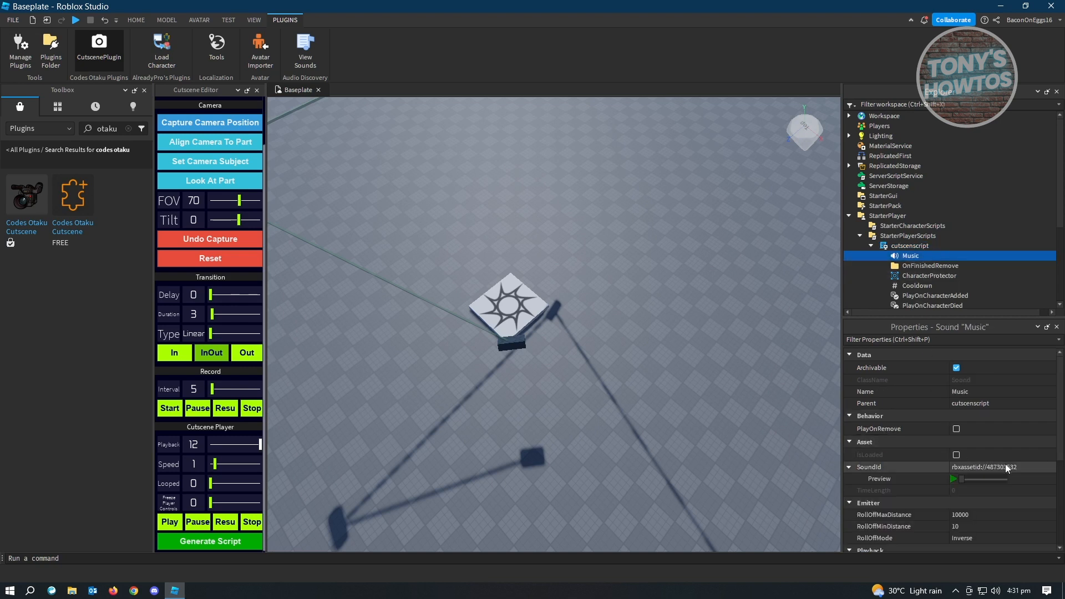
{"action": "left_click", "coordinate": [1001, 467]}
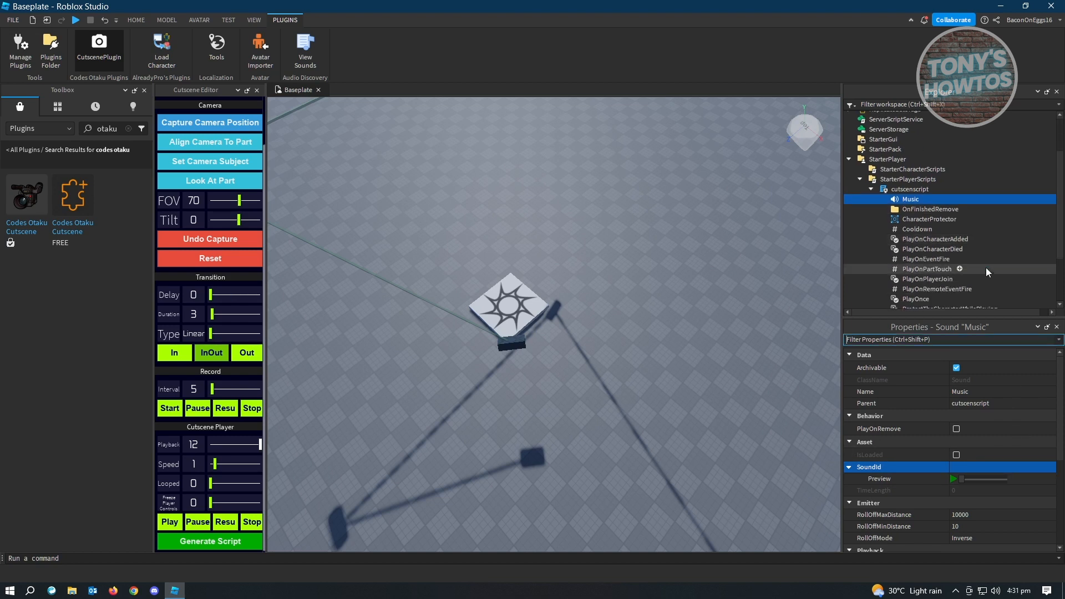
{"action": "mouse_move", "coordinate": [919, 239]}
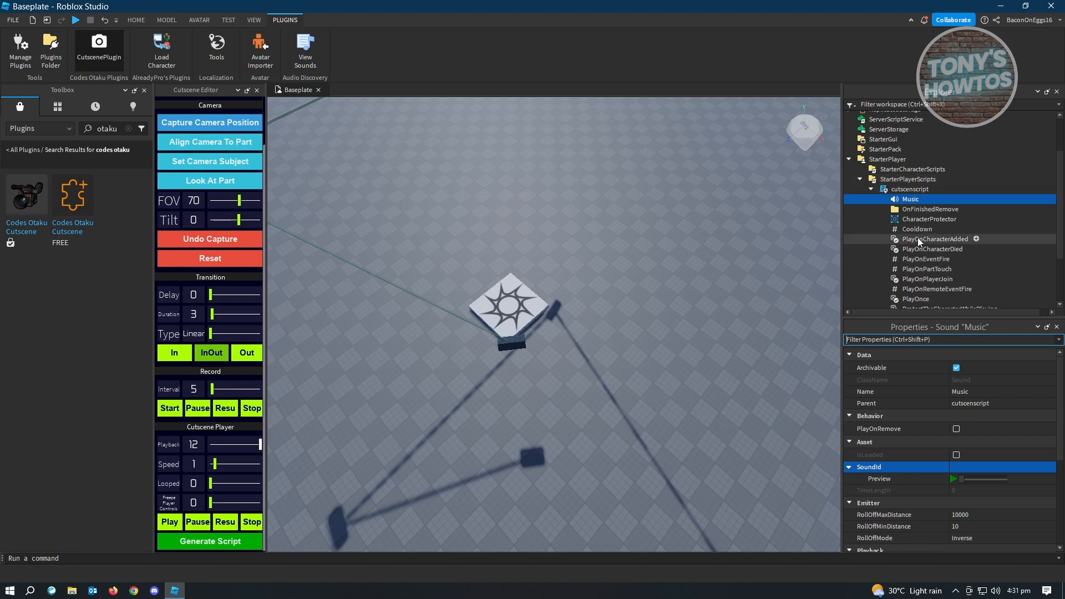
- Turn PlayOnCharacterAdded off and PlayOnPlayerJoin on in the script's settings
{"action": "left_click", "coordinate": [934, 238]}
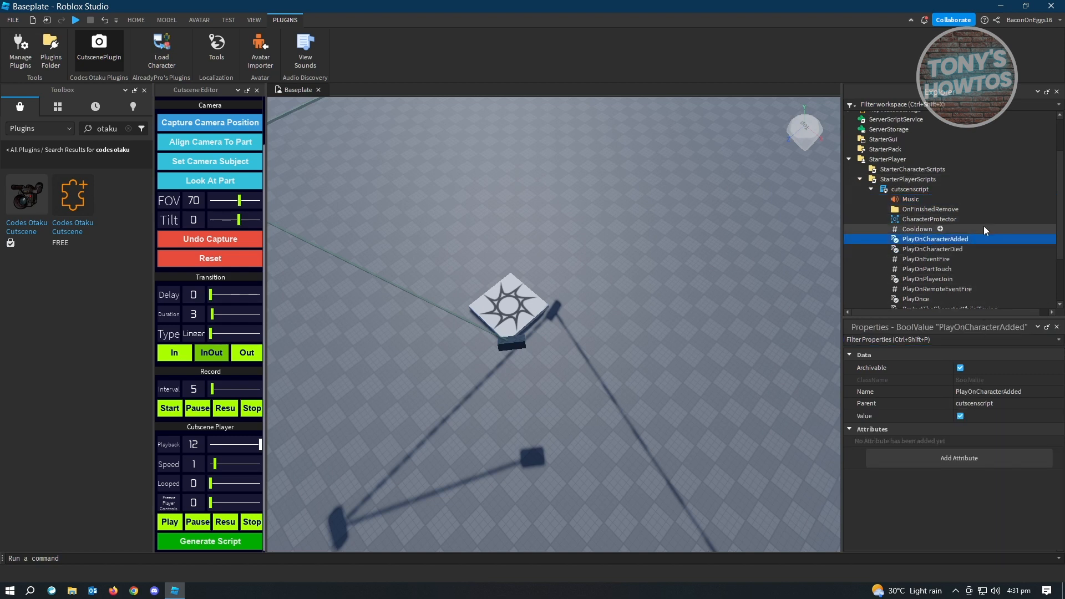
{"action": "left_click", "coordinate": [959, 416]}
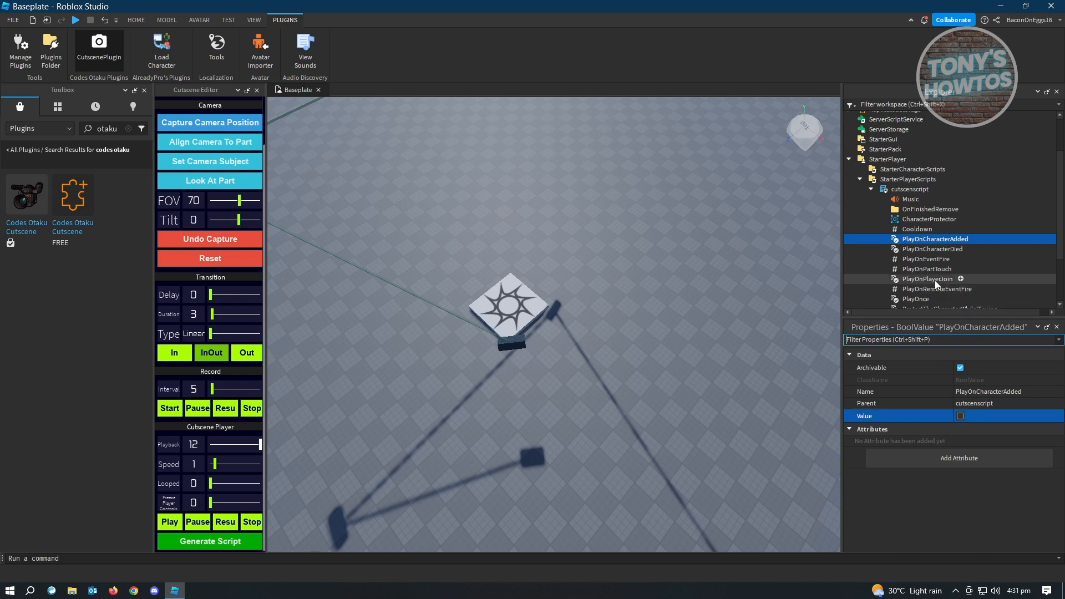
{"action": "left_click", "coordinate": [927, 278]}
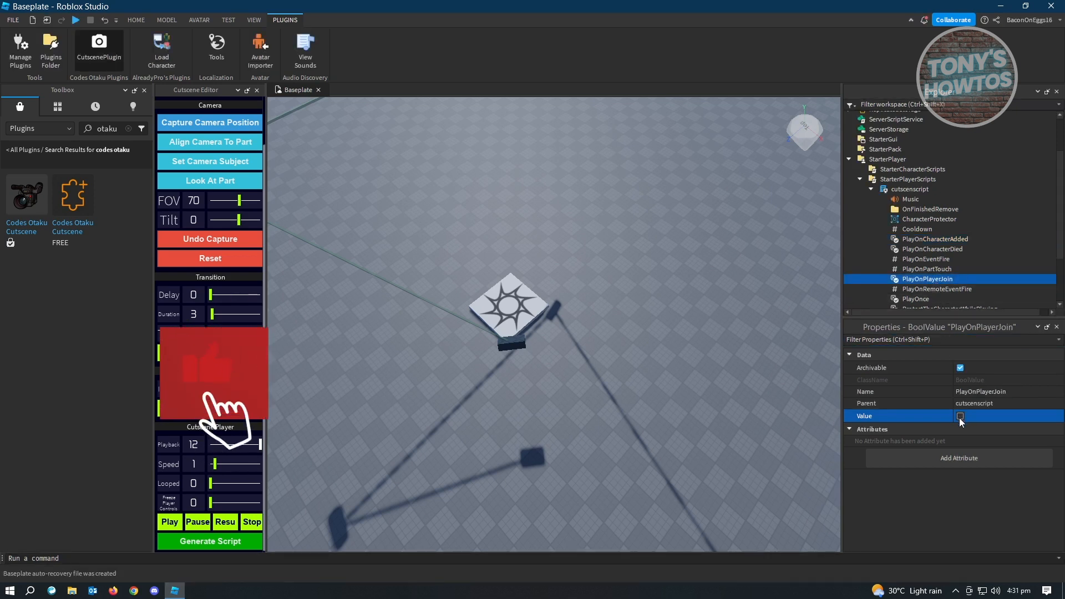
{"action": "left_click", "coordinate": [960, 415]}
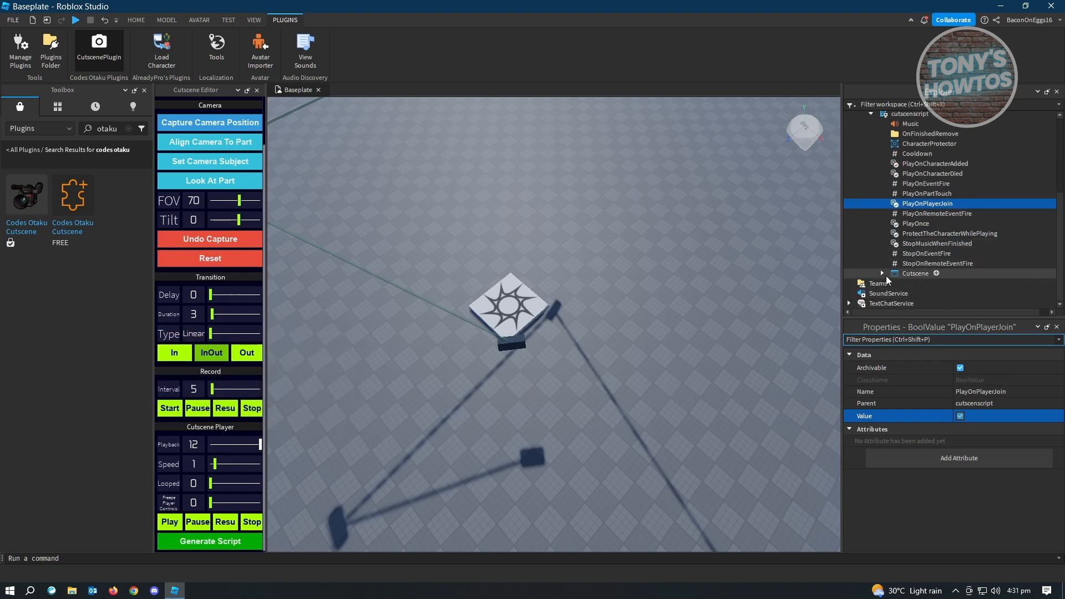
- Expand the Cutscene GUI and examine the SkipCutscene button's properties
{"action": "left_click", "coordinate": [883, 273]}
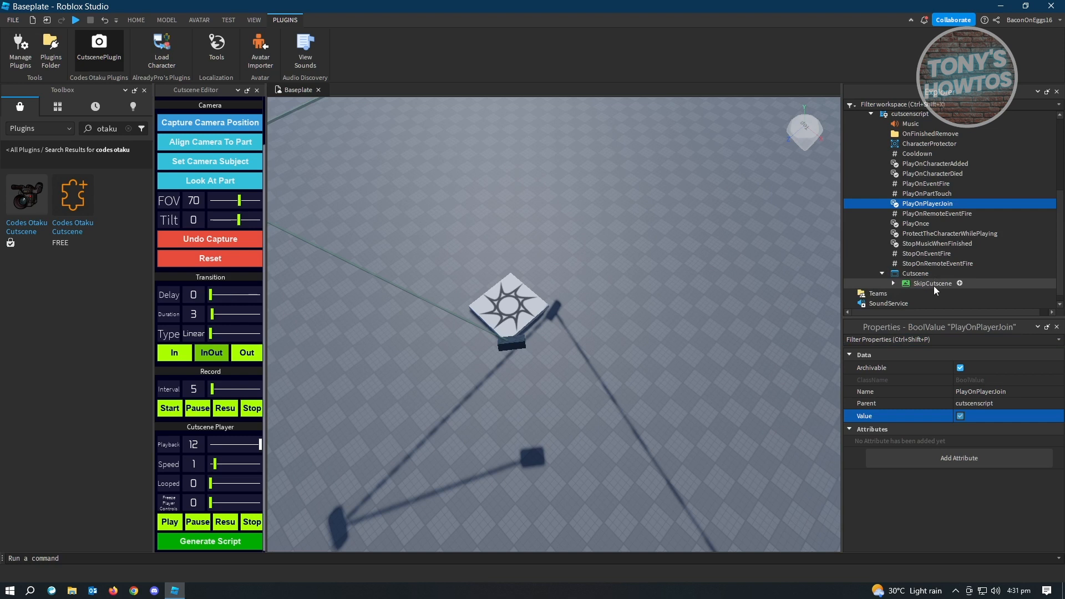
{"action": "left_click", "coordinate": [932, 283]}
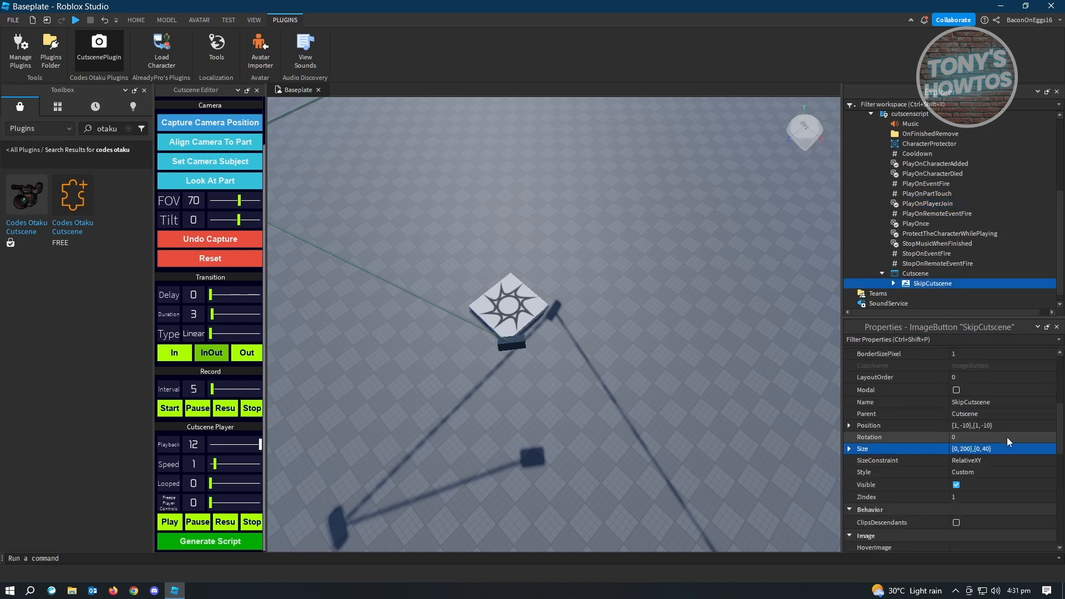
{"action": "scroll", "scroll_direction": "down", "scroll_amount": 3}
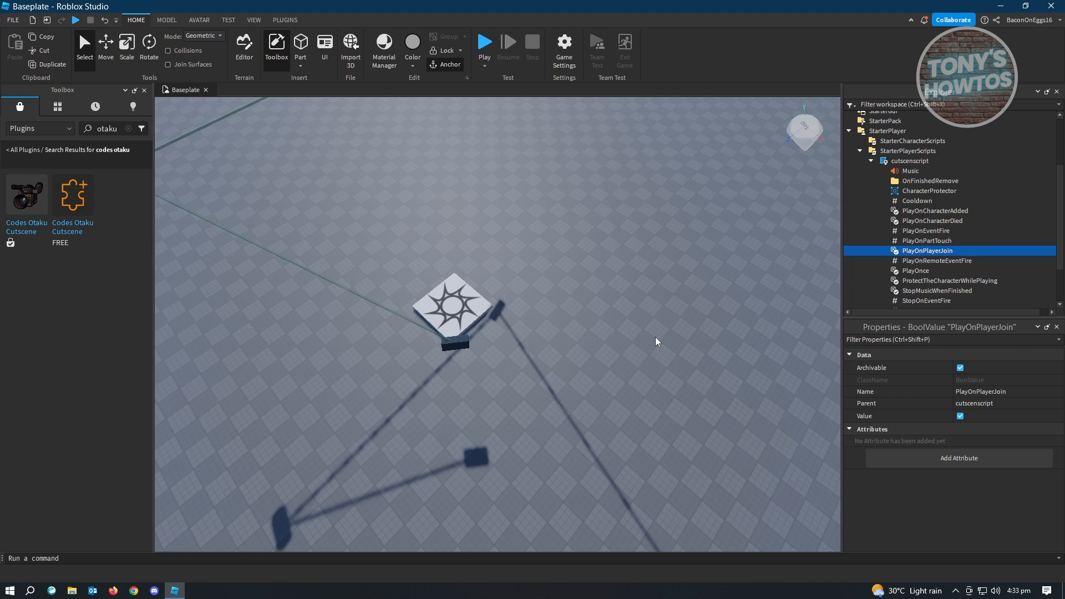
{"action": "mouse_move", "coordinate": [442, 151]}
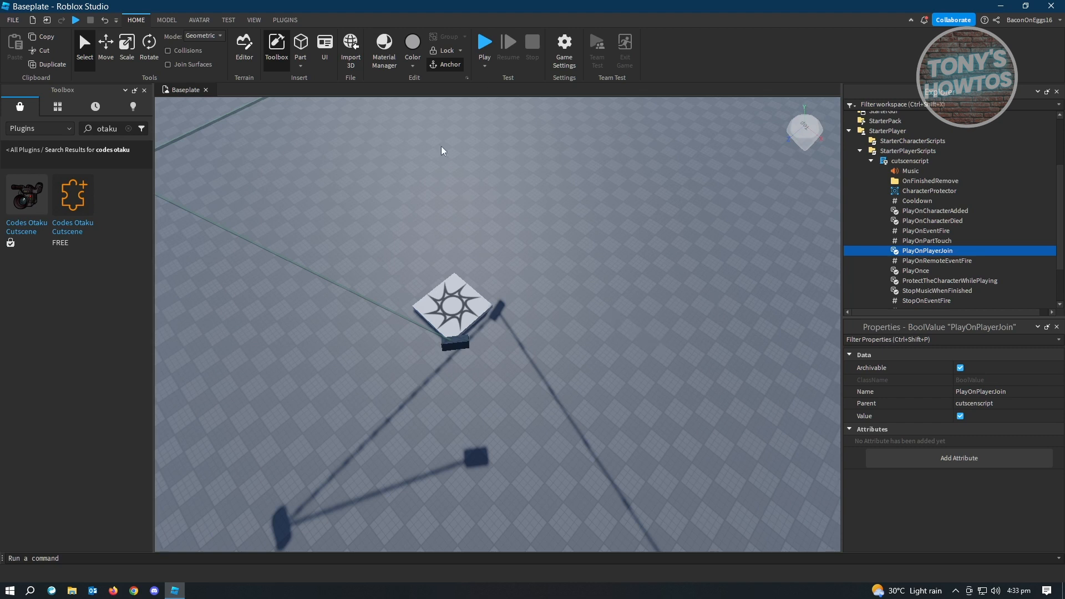
{"action": "mouse_move", "coordinate": [471, 50]}
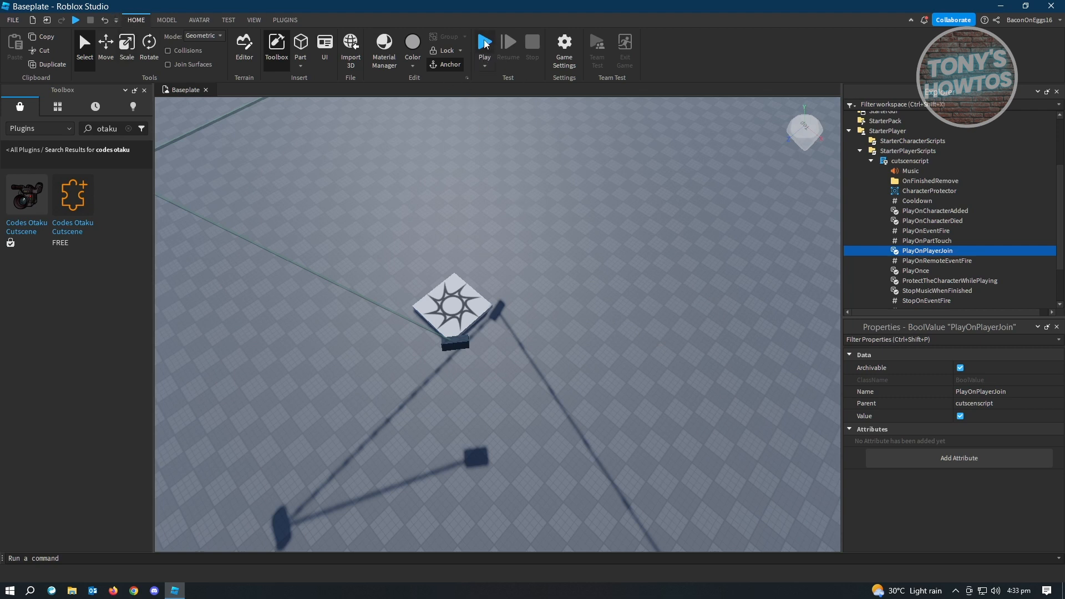
- Start a play test from the Home tab so the player spawns with the Skip button shown
{"action": "left_click", "coordinate": [484, 42]}
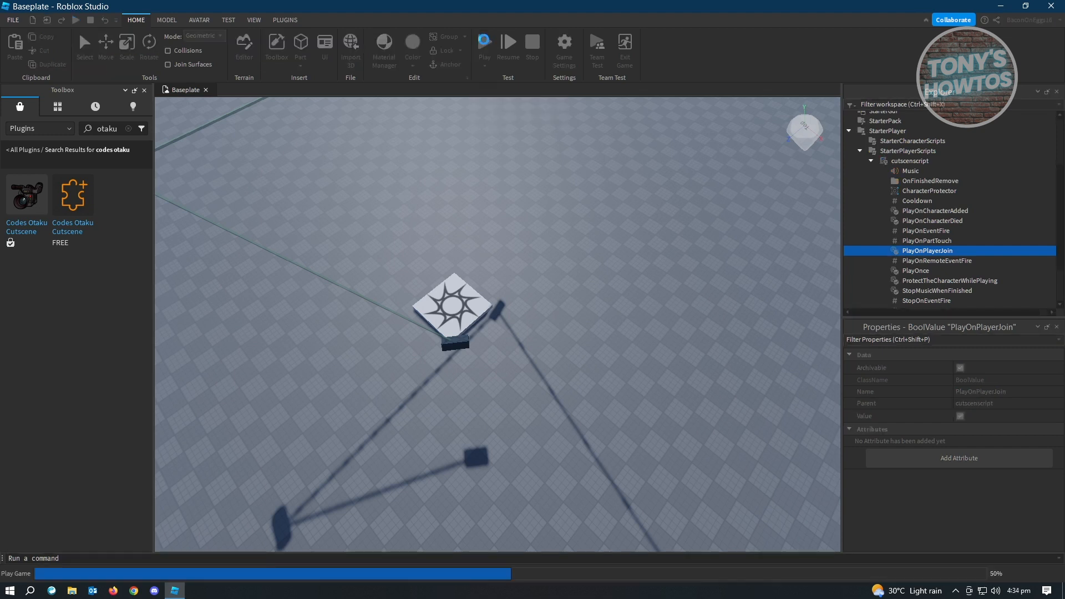
{"action": "left_click", "coordinate": [484, 42]}
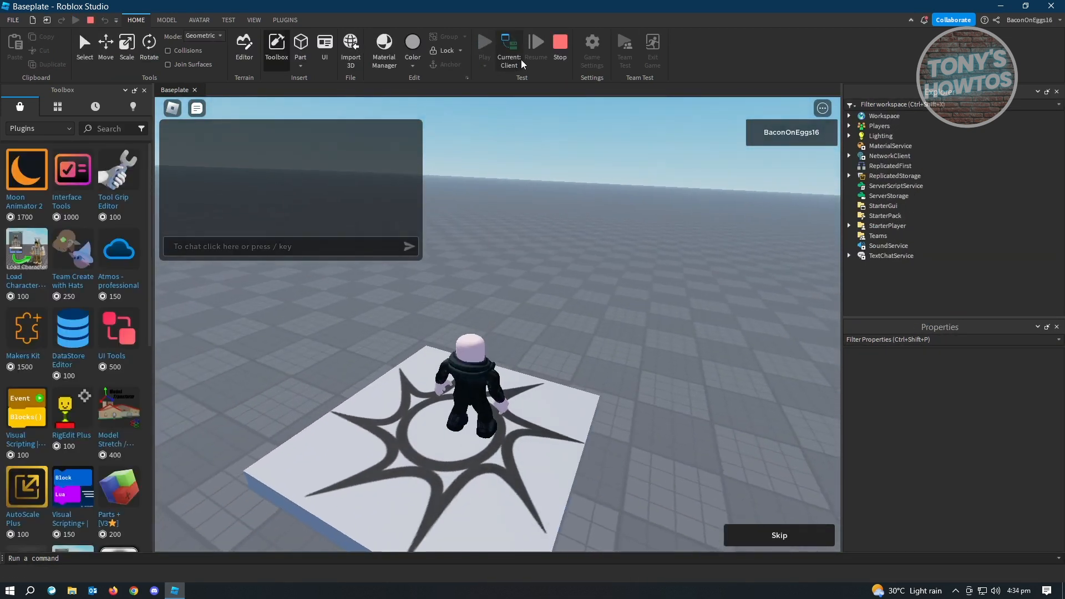